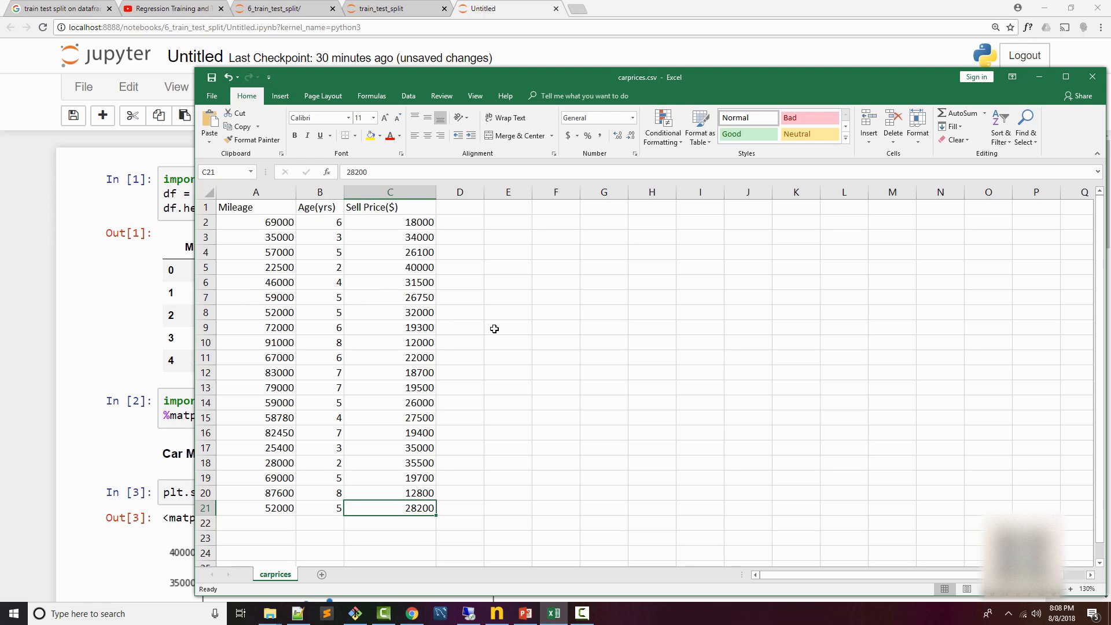
mouse_move(500, 349)
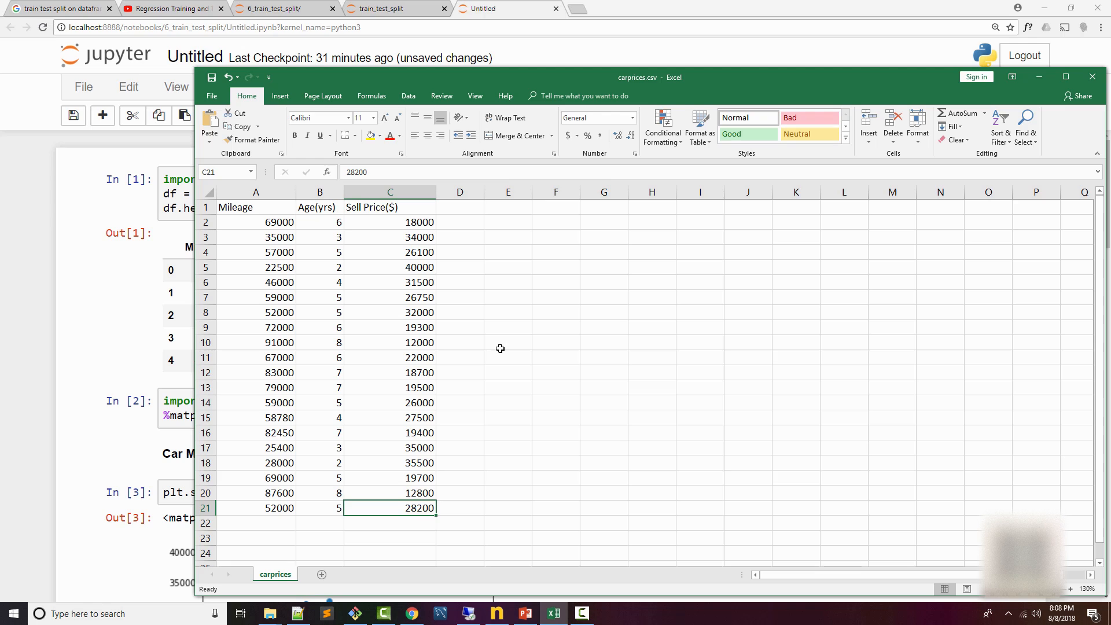
mouse_move(261, 228)
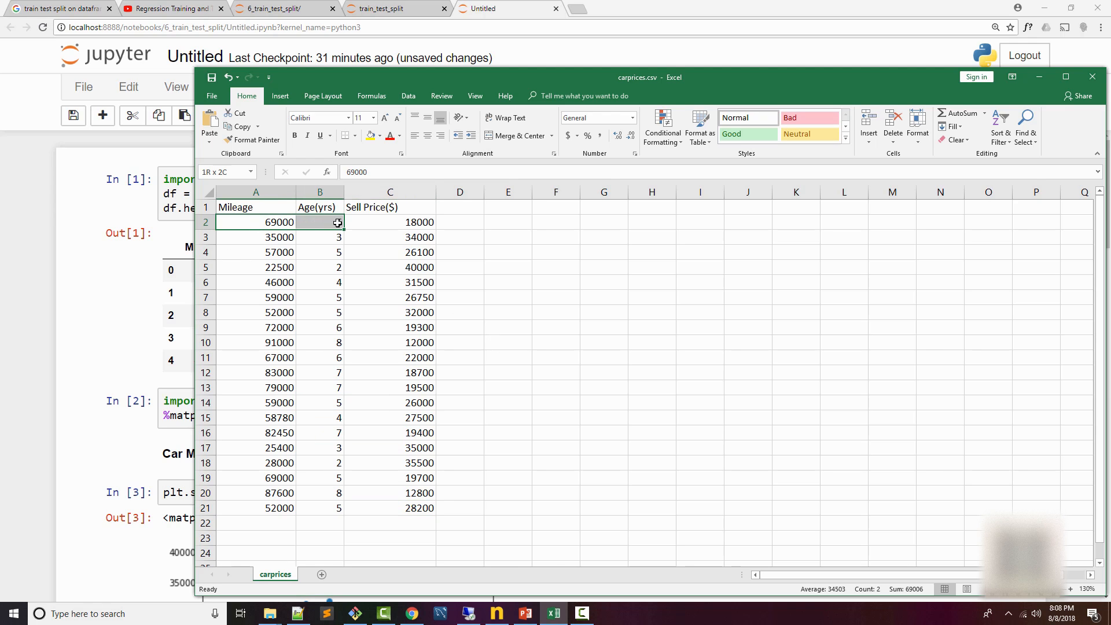
Select the Sell Price($) values and the Mileage and Age(yrs) feature columns in carprices.csv
left_click(390, 222)
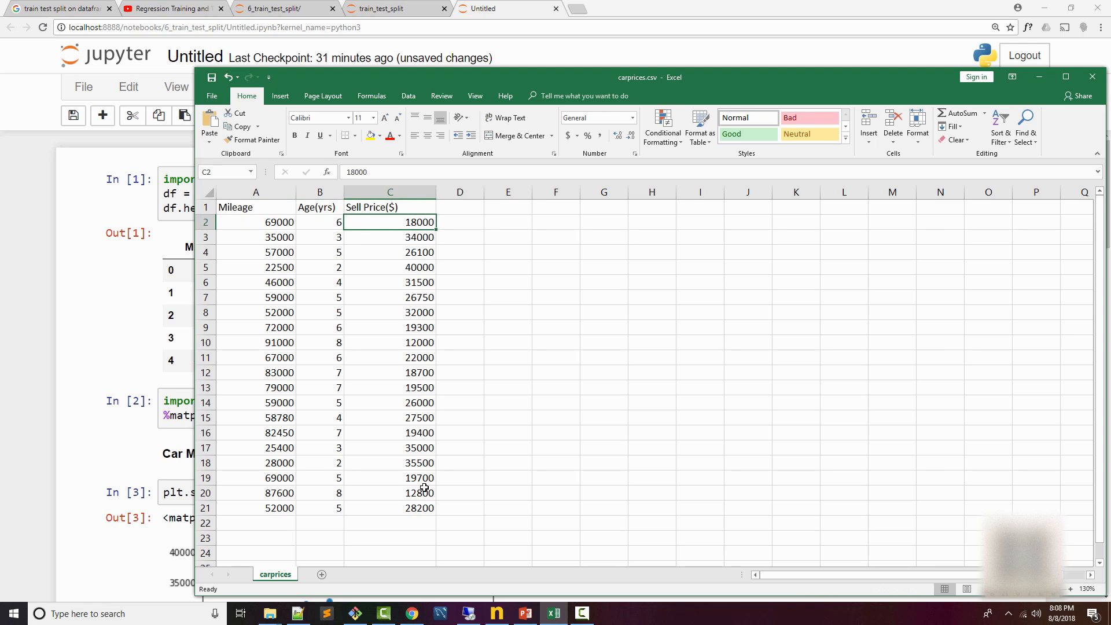
left_click_drag(389, 236, 389, 508)
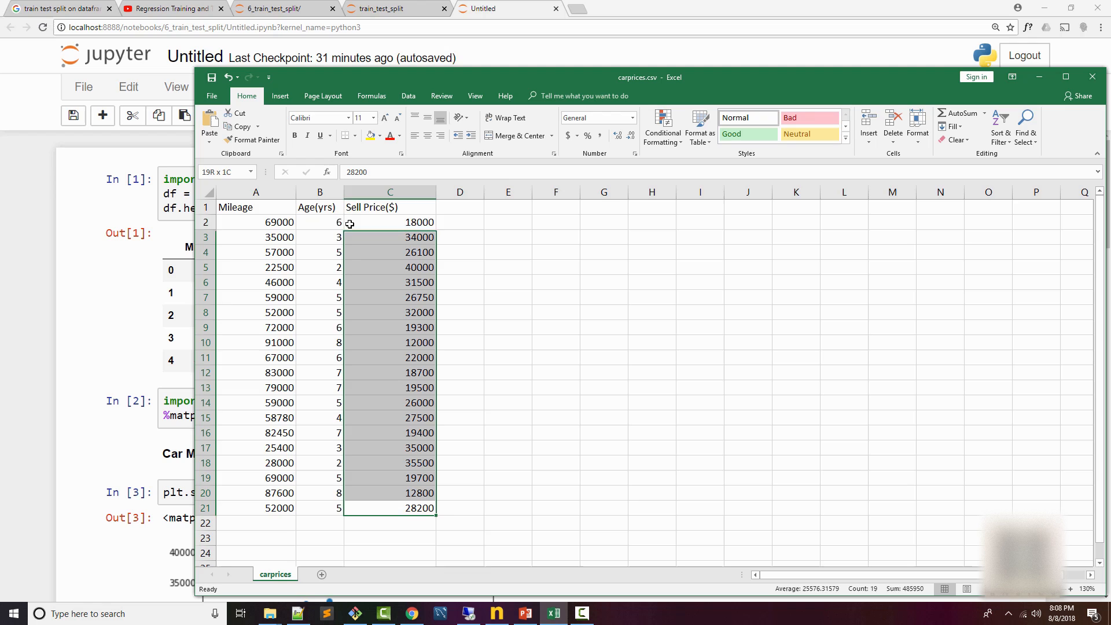
left_click(536, 267)
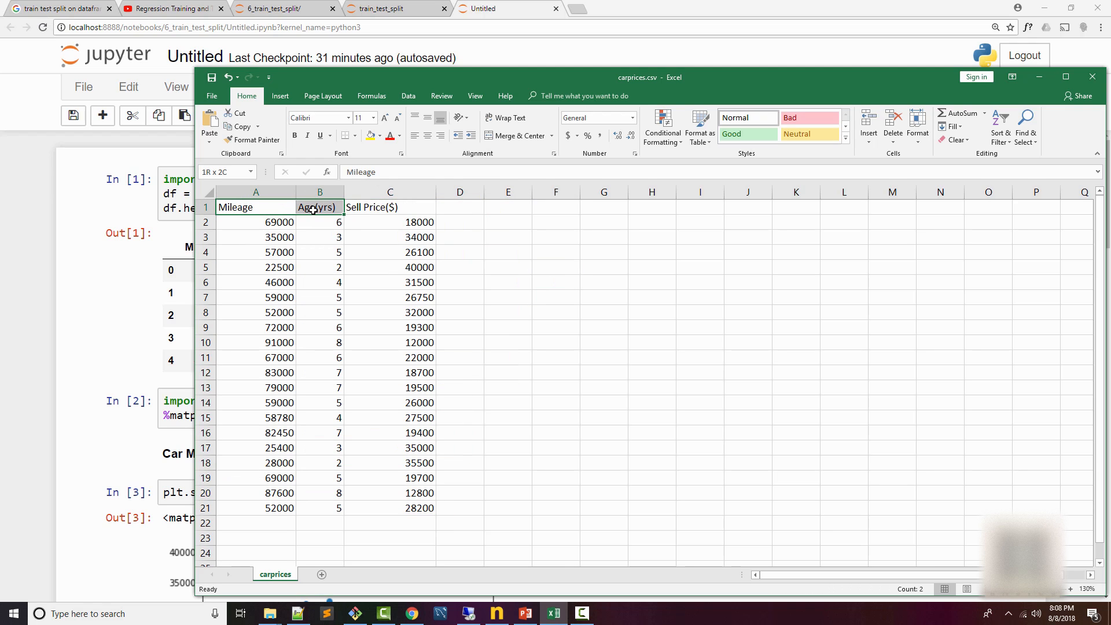
left_click_drag(316, 207, 317, 508)
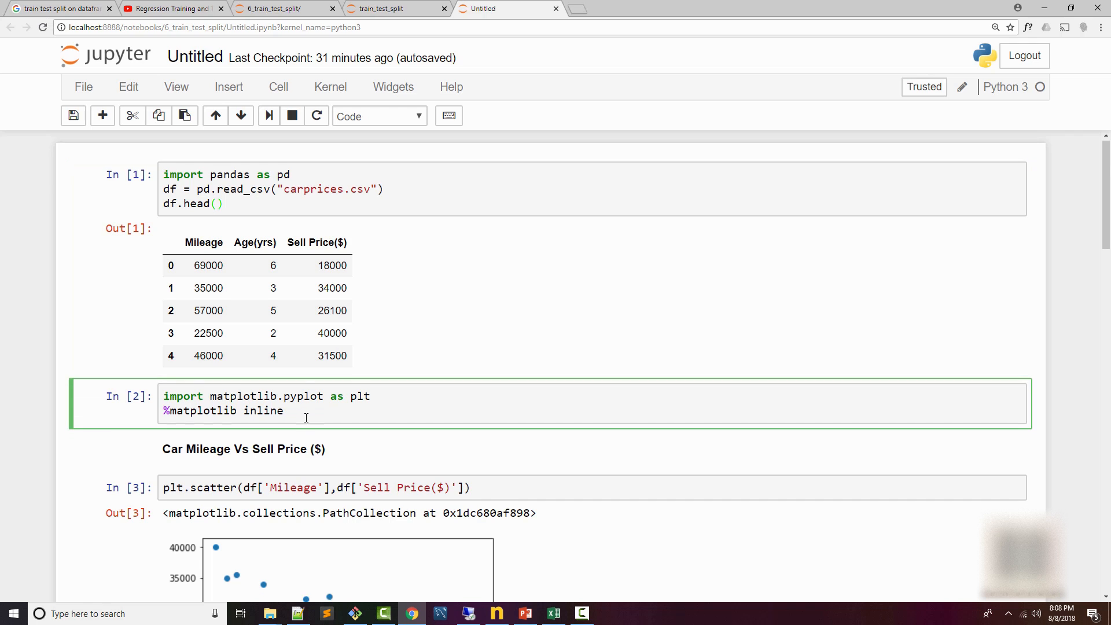
scroll("down", 3)
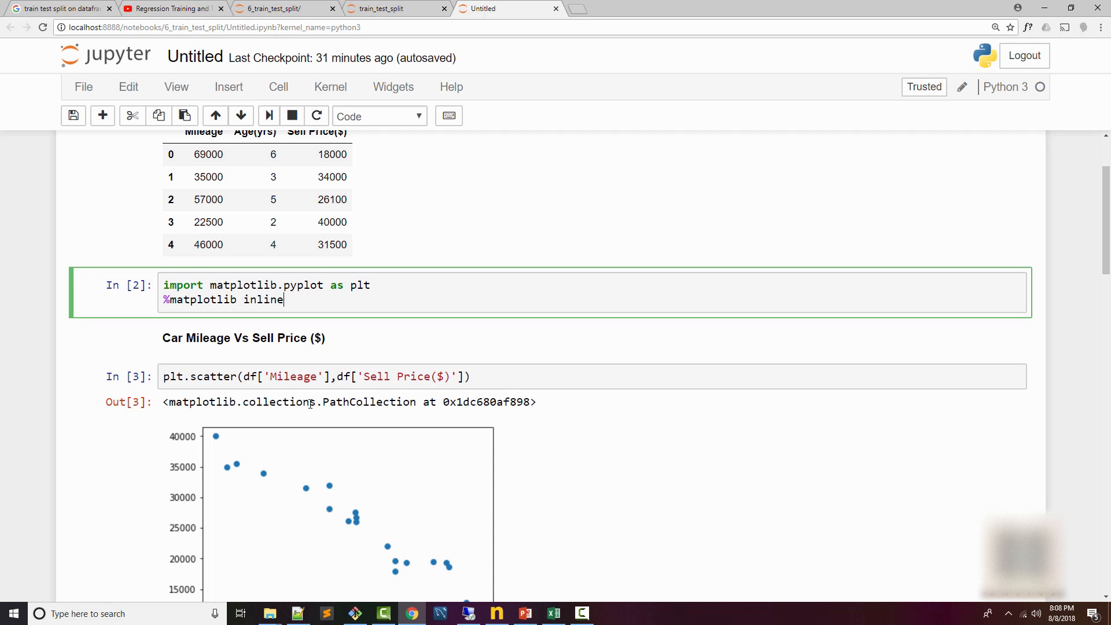
scroll("down", 3)
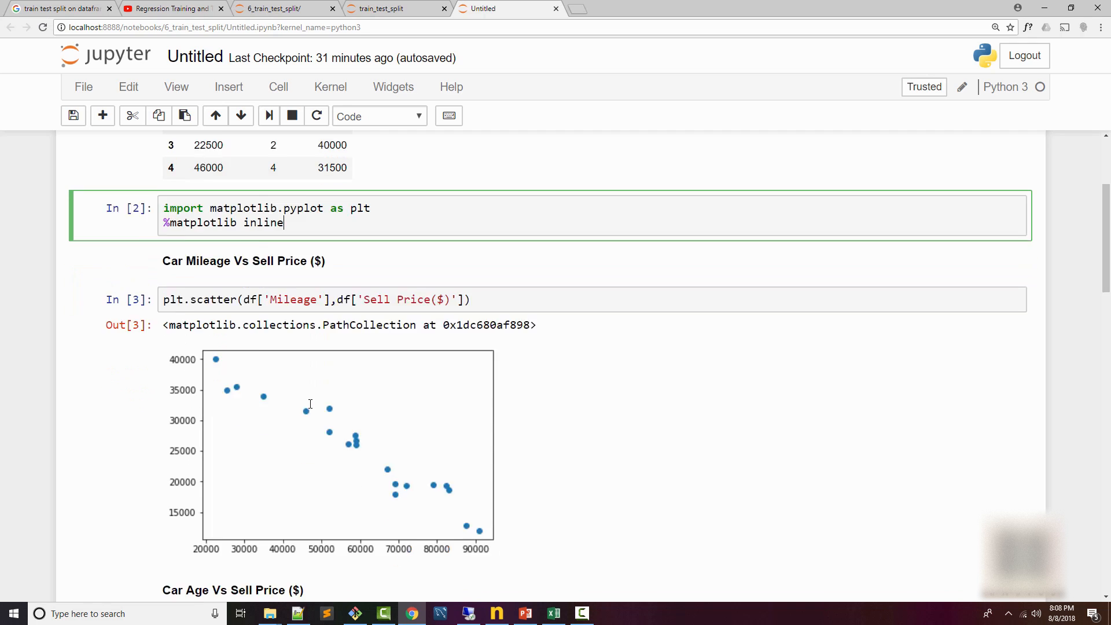
scroll("down", 3)
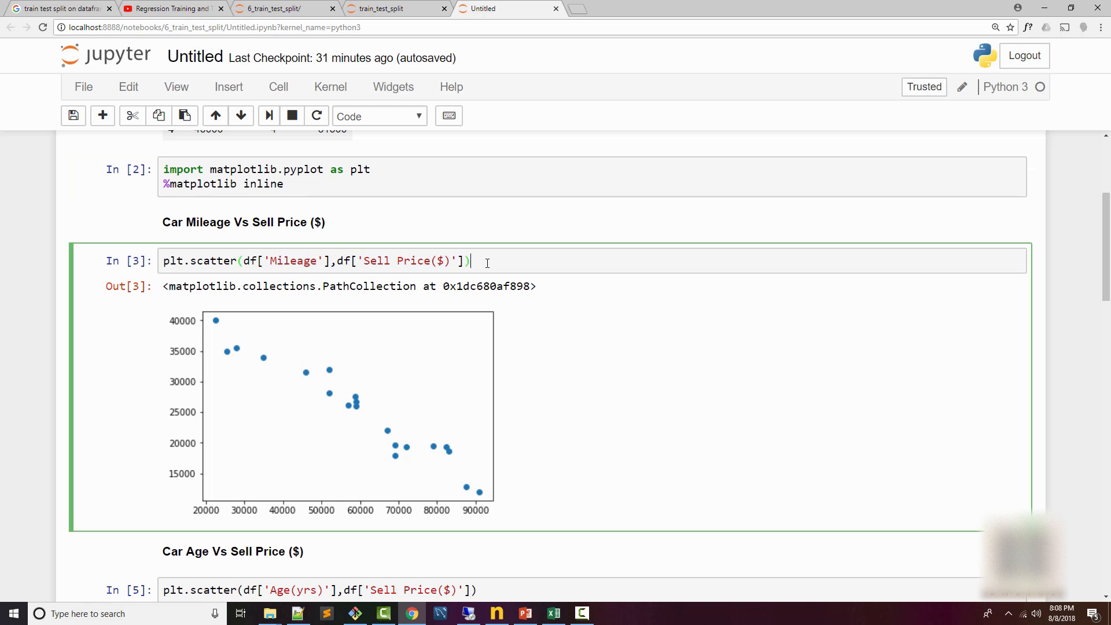
mouse_move(227, 338)
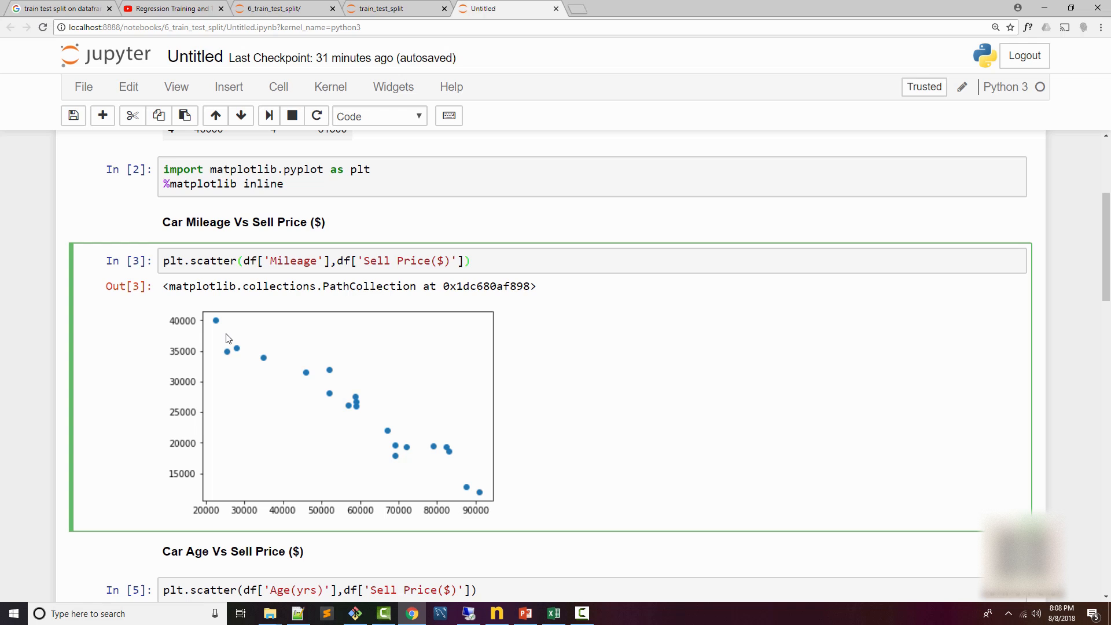
mouse_move(477, 498)
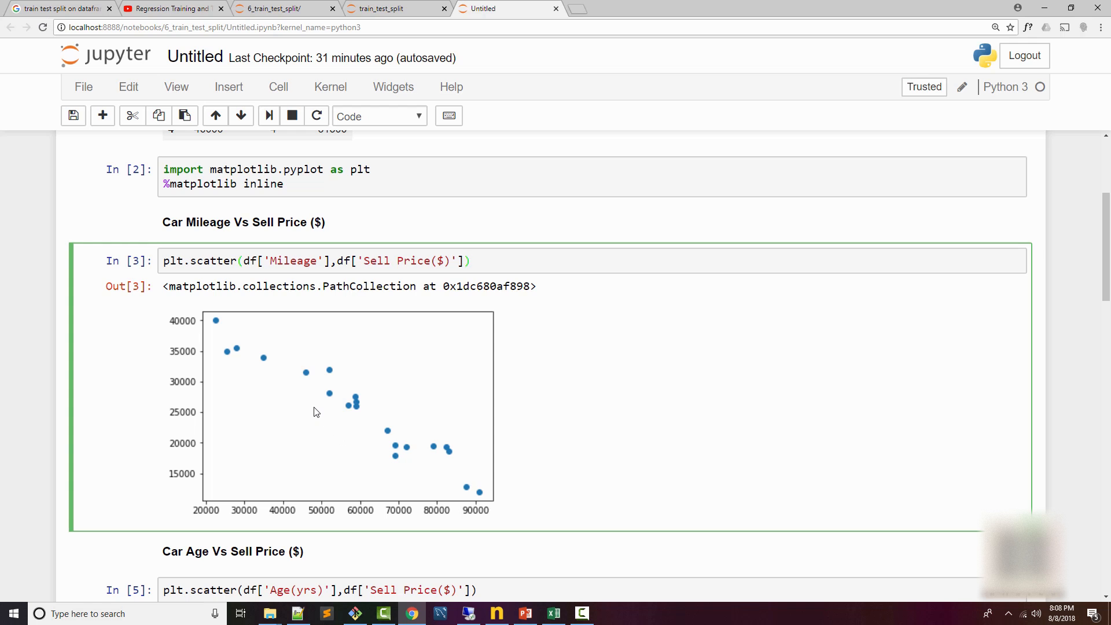
scroll("down", 3)
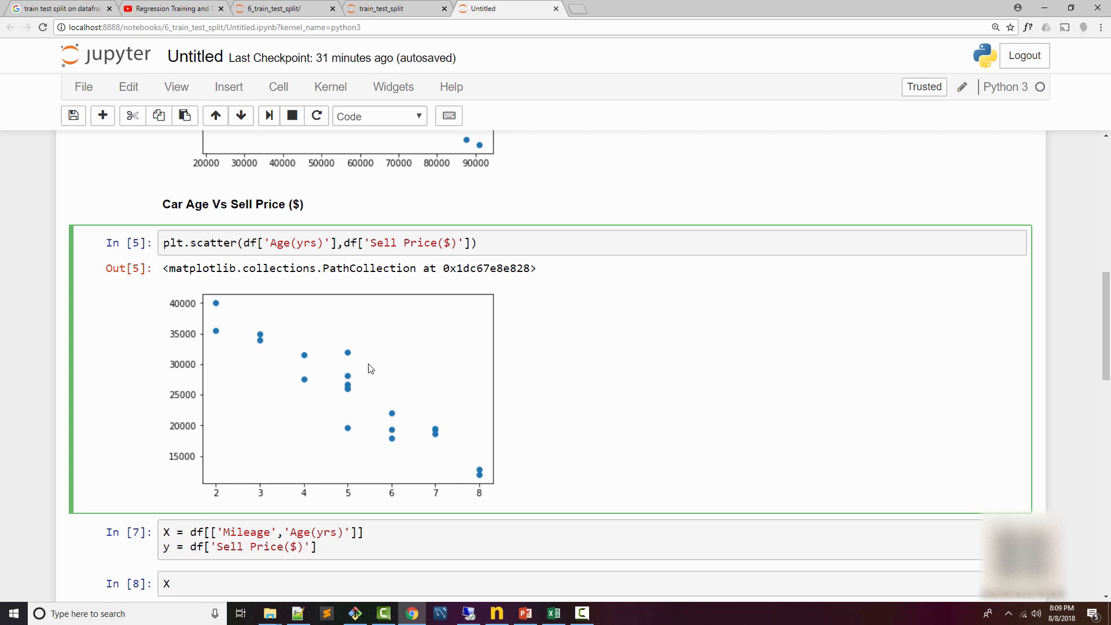
mouse_move(392, 434)
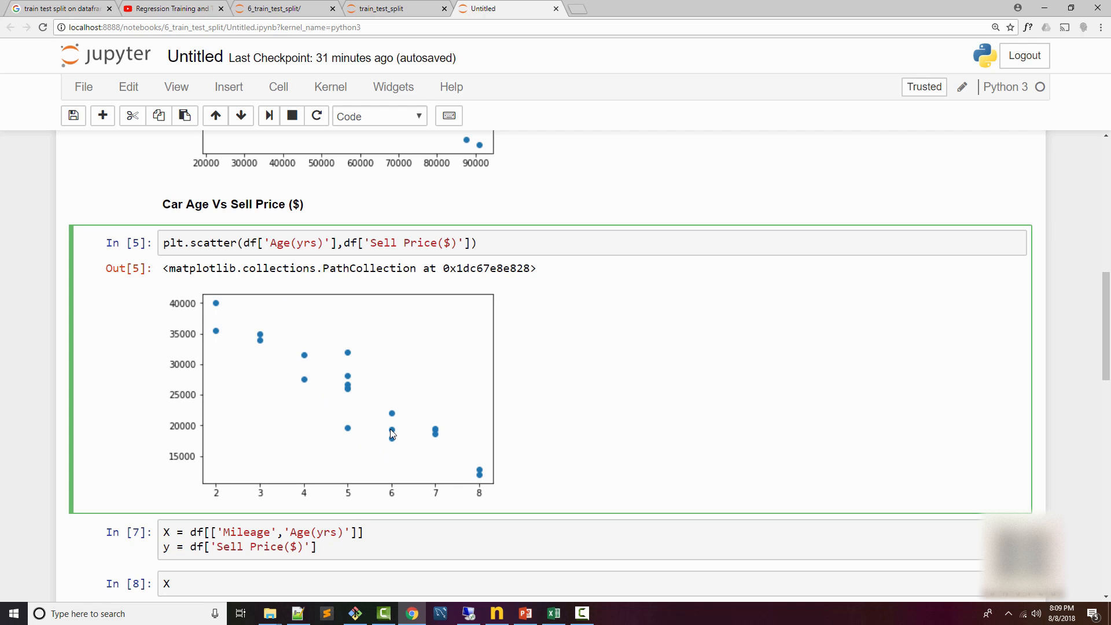
mouse_move(506, 492)
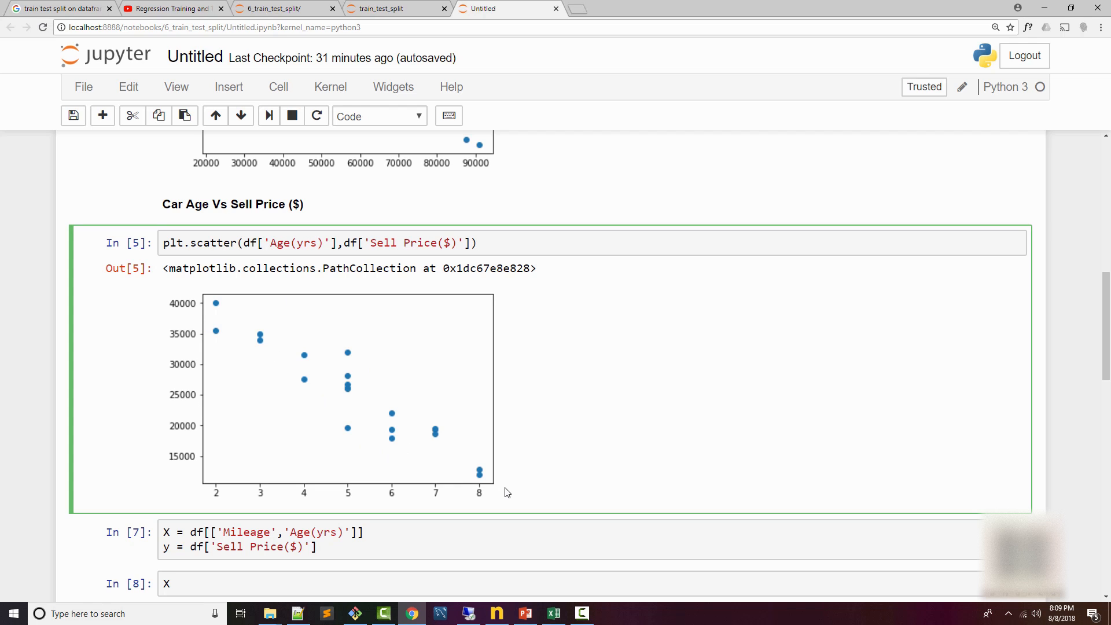
mouse_move(501, 488)
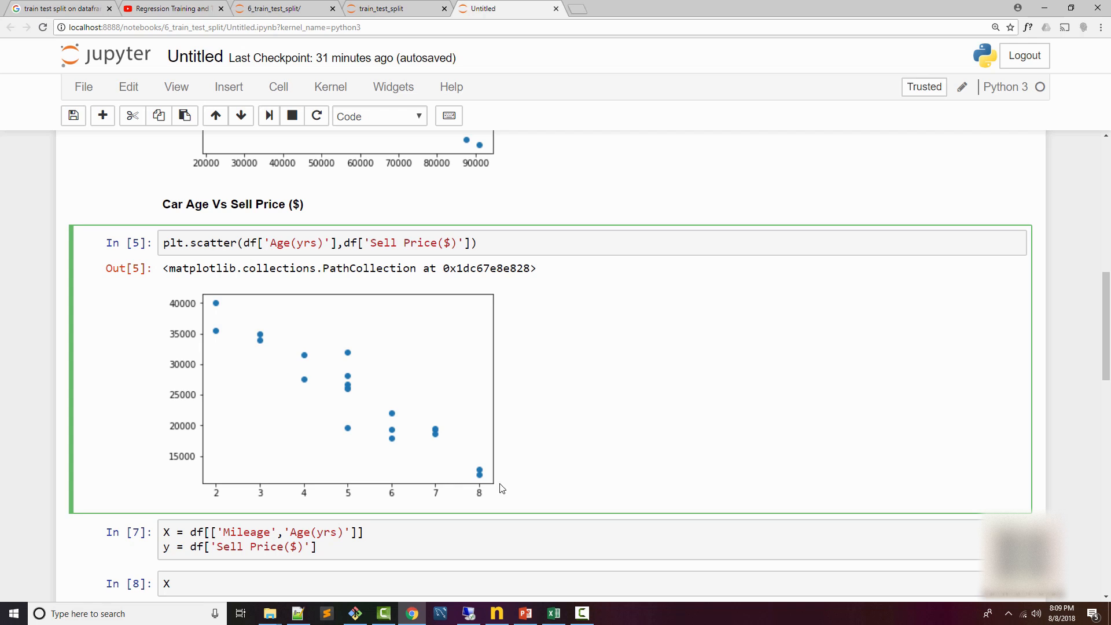
left_click(475, 243)
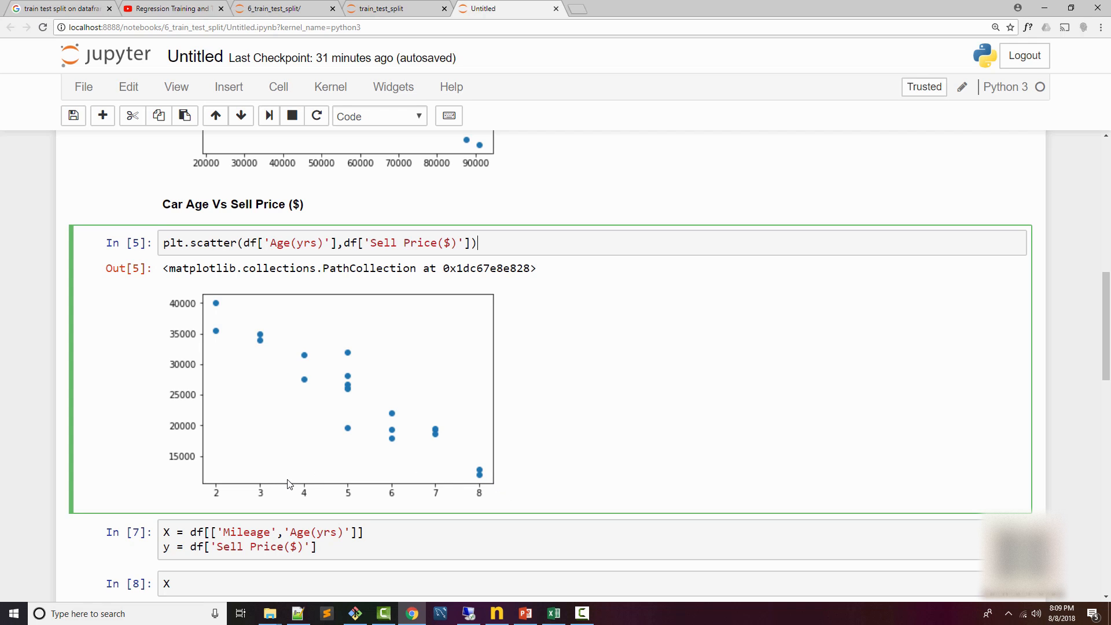
mouse_move(294, 485)
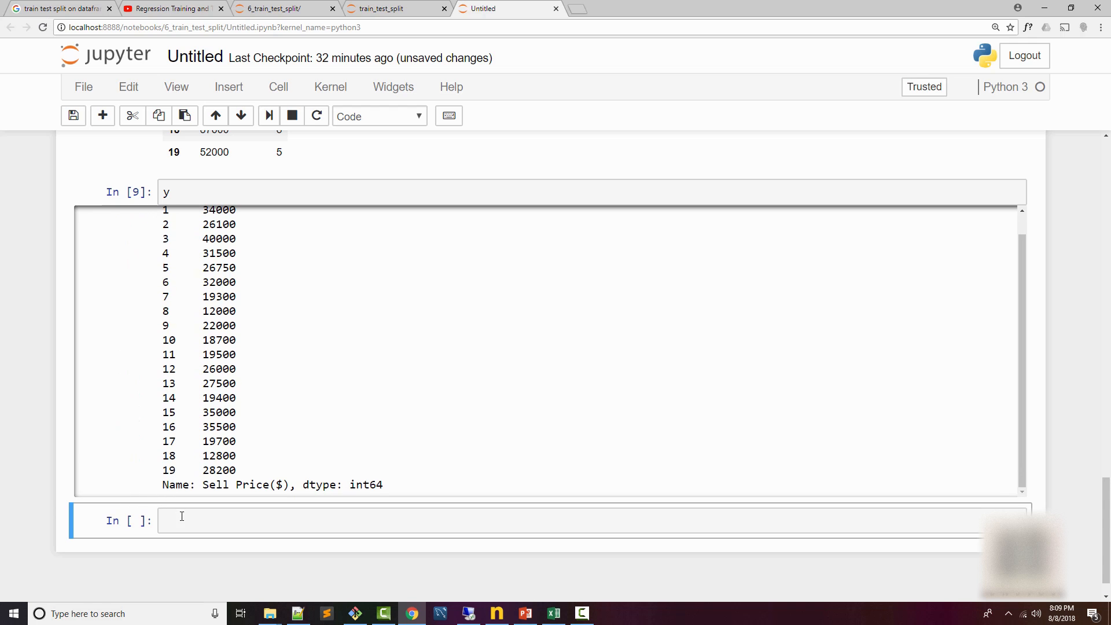
Import train_test_split from sklearn.model_selection
type("from s")
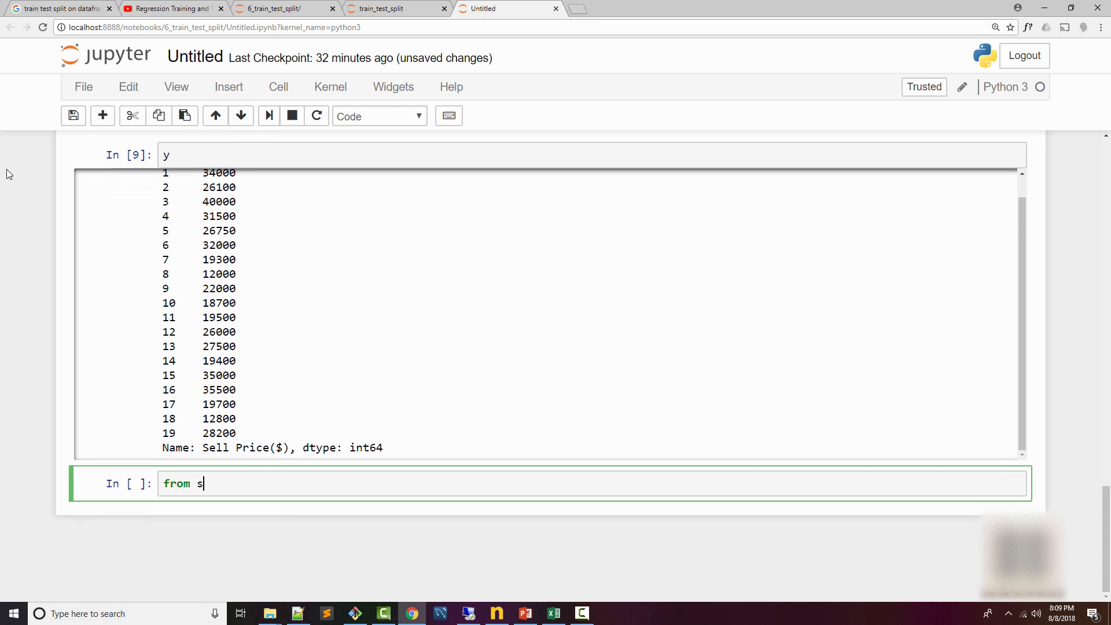
type("klearn.mo")
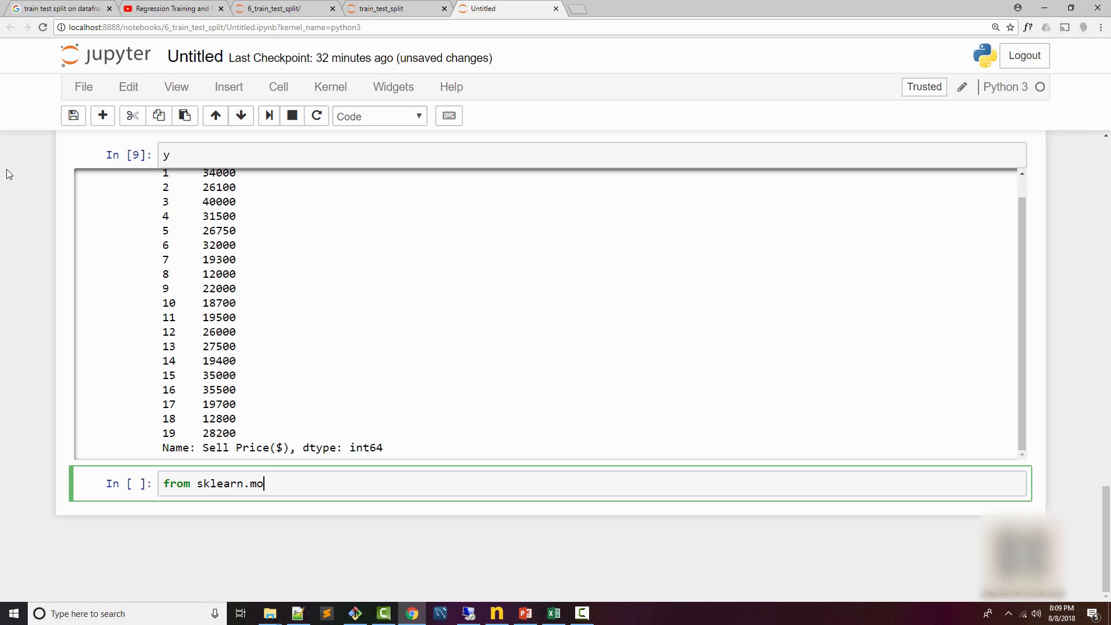
type("del_selection import train_test_split")
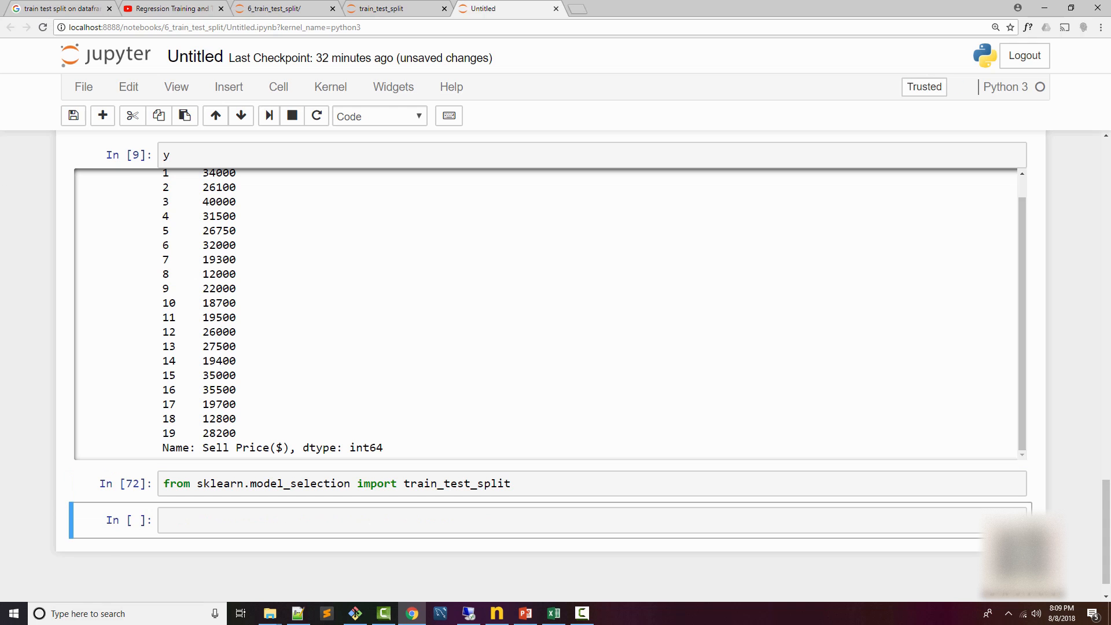
scroll("down", 3)
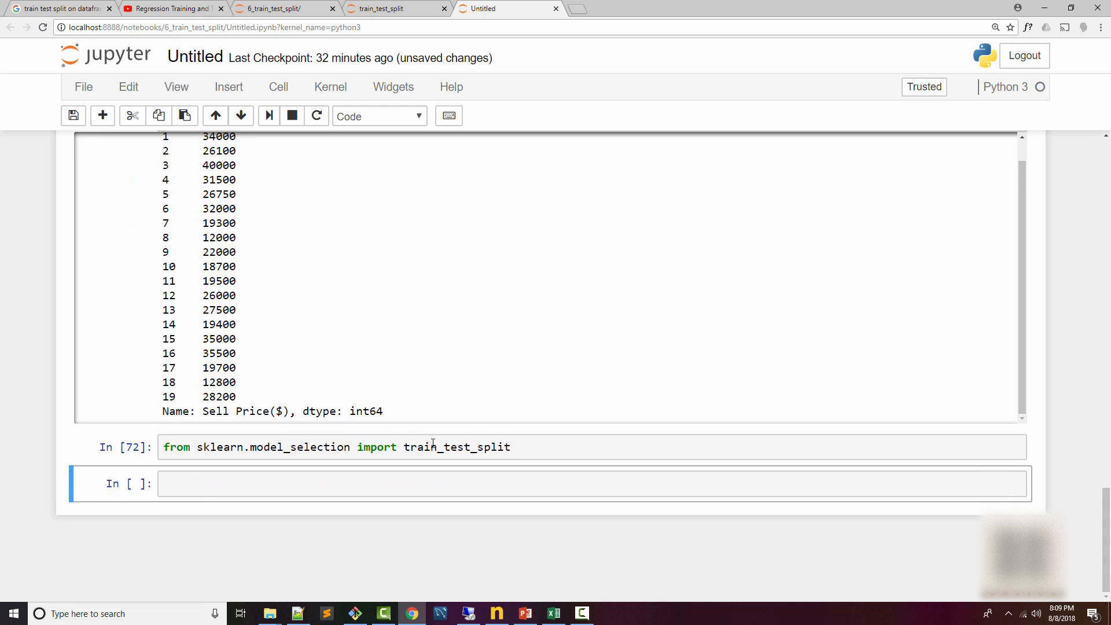
Split X and y into X_train, X_test, y_train, y_test with test_size=0.2
type("train_test_split")
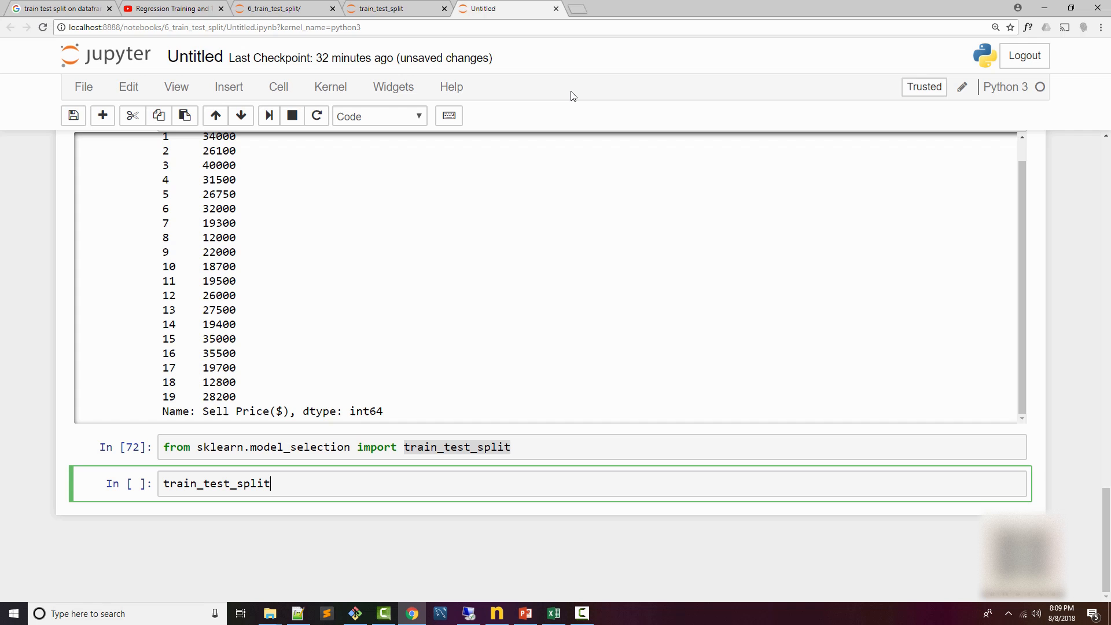
type("(X,y)")
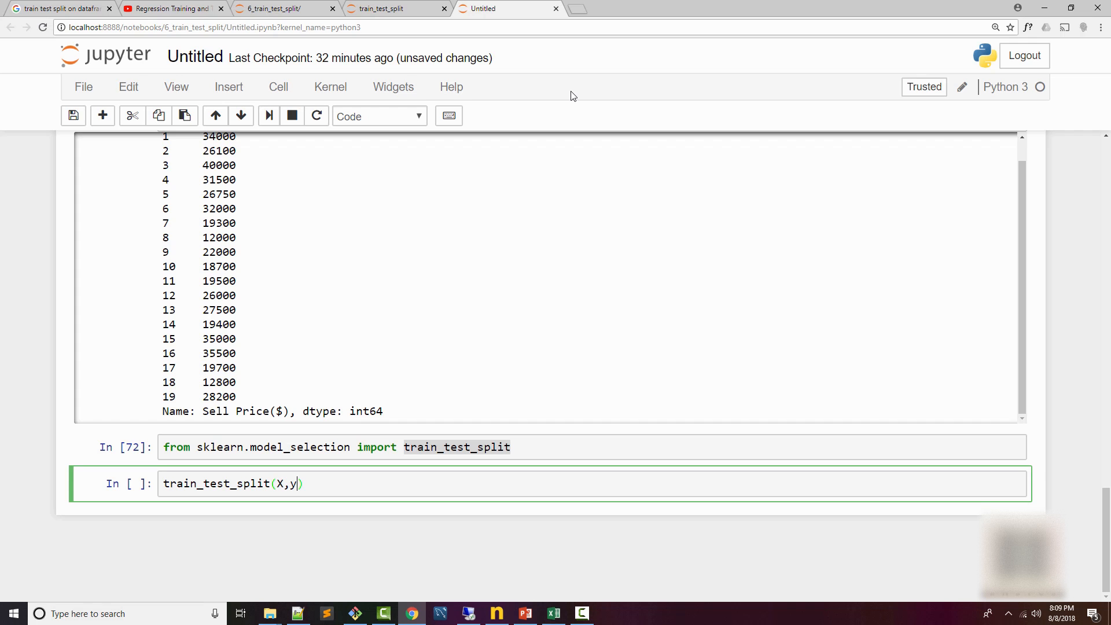
type(",tes")
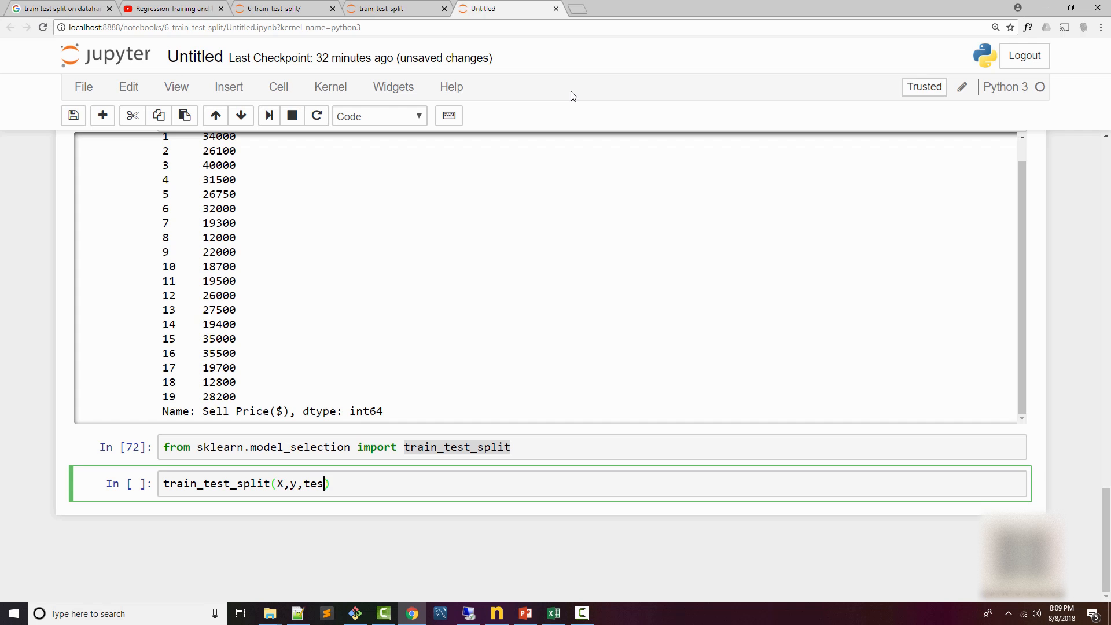
type("t_size")
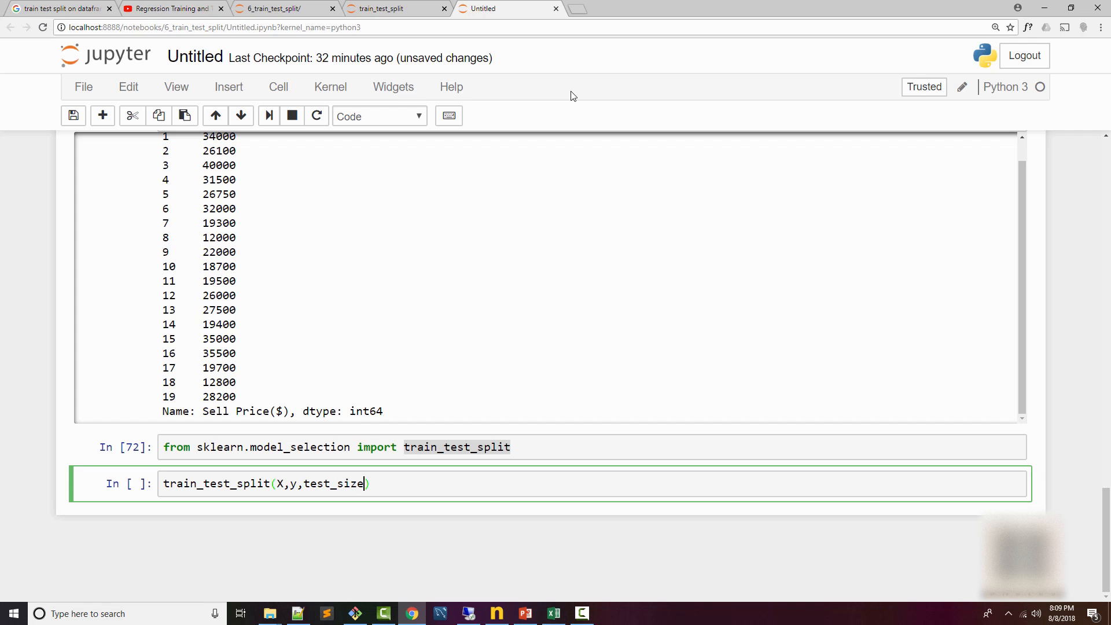
type("=0.2")
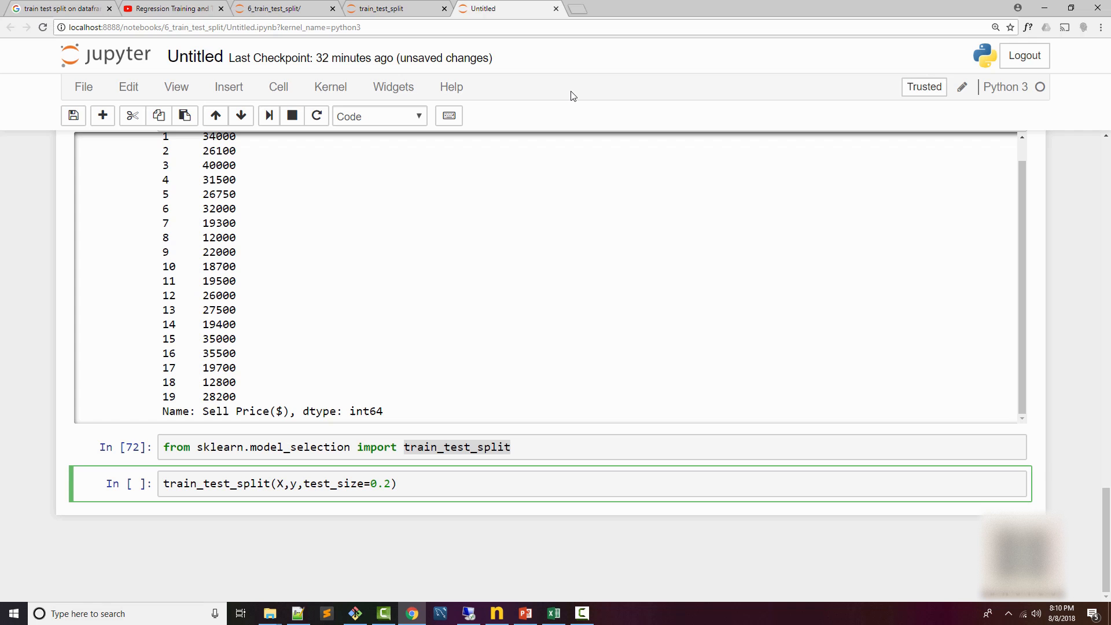
type("X_train,")
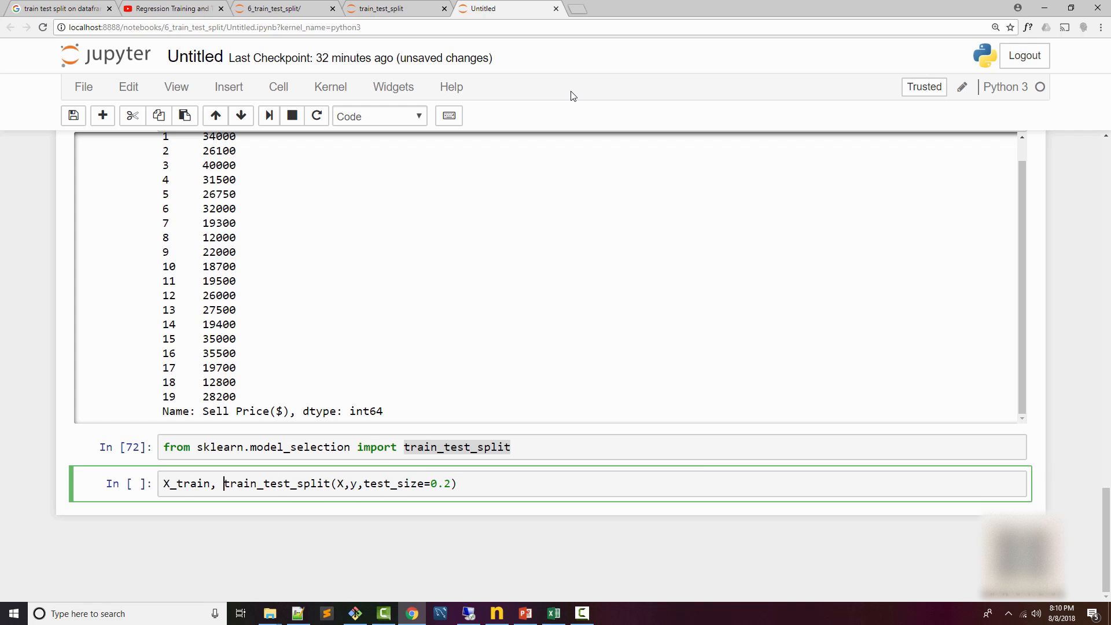
type("X_test, y_")
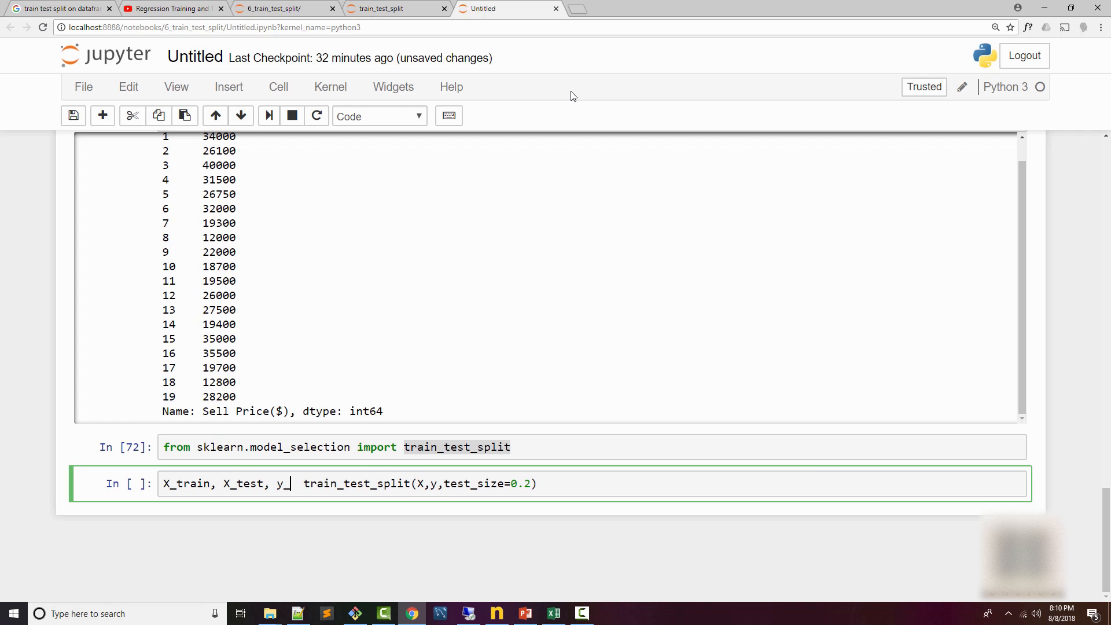
type("train, y")
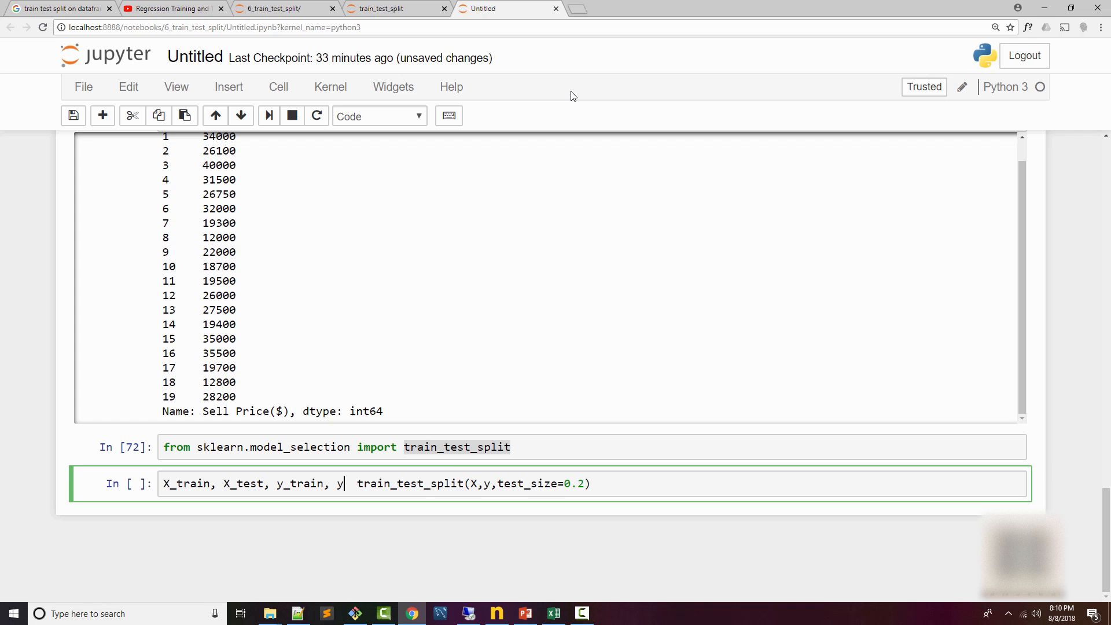
type("_test =")
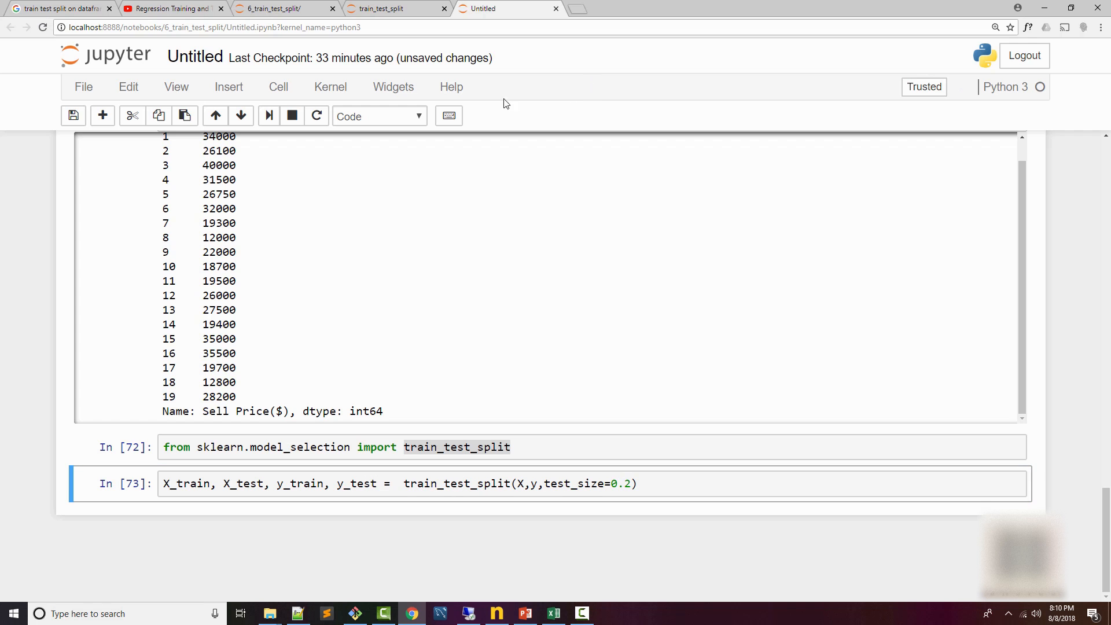
Run len(X_train) and len(X_test), confirming 16 and 4 rows
type("le")
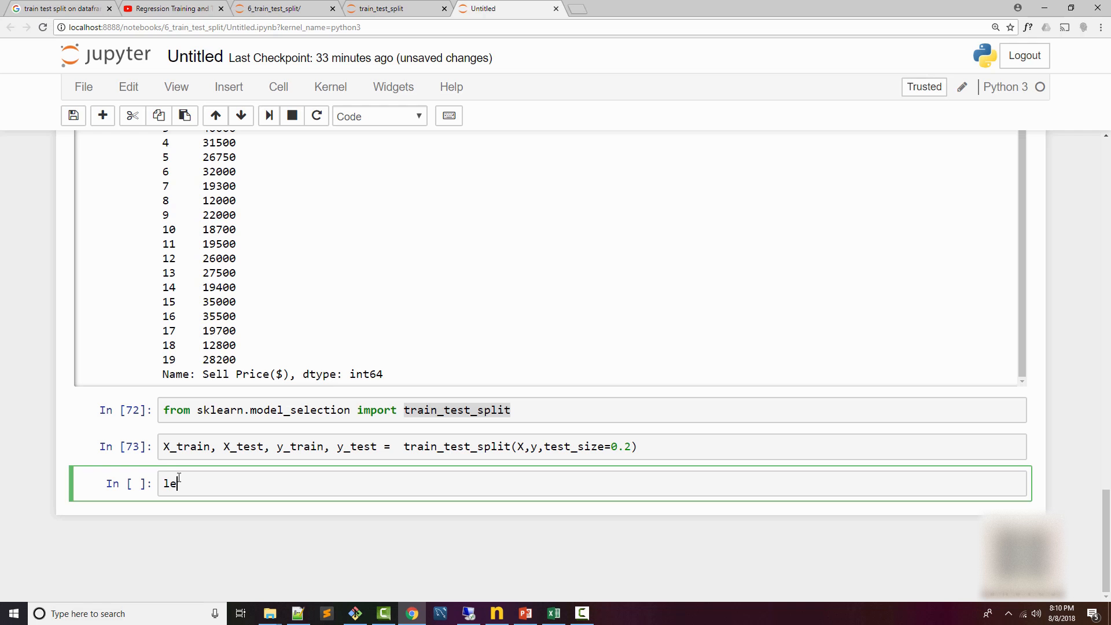
type("n(X_)")
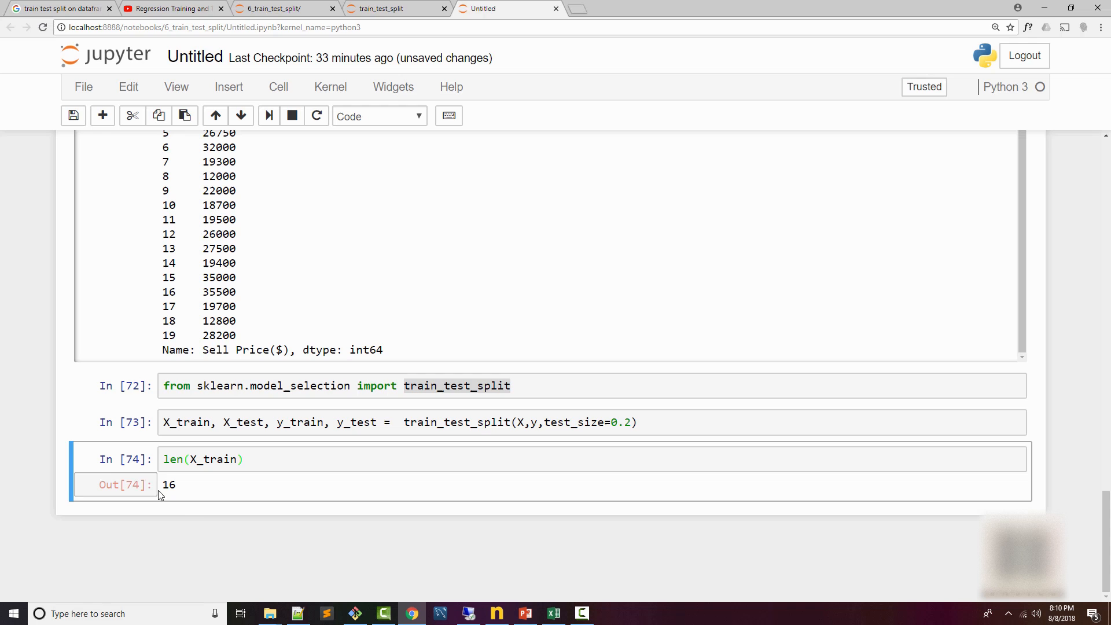
type("len(X_test")
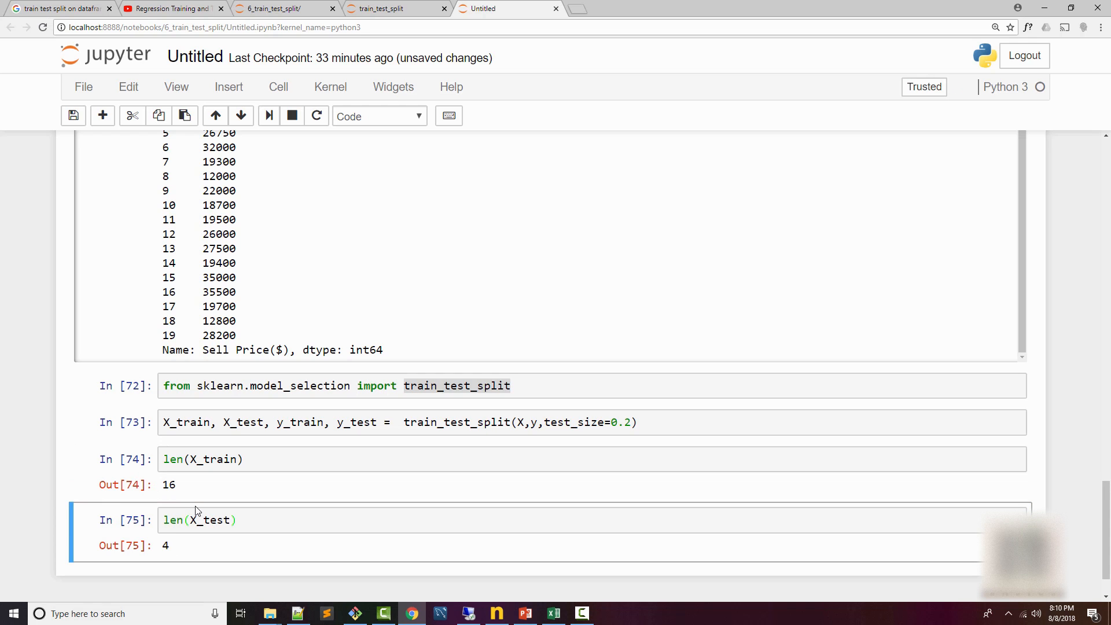
scroll("down", 3)
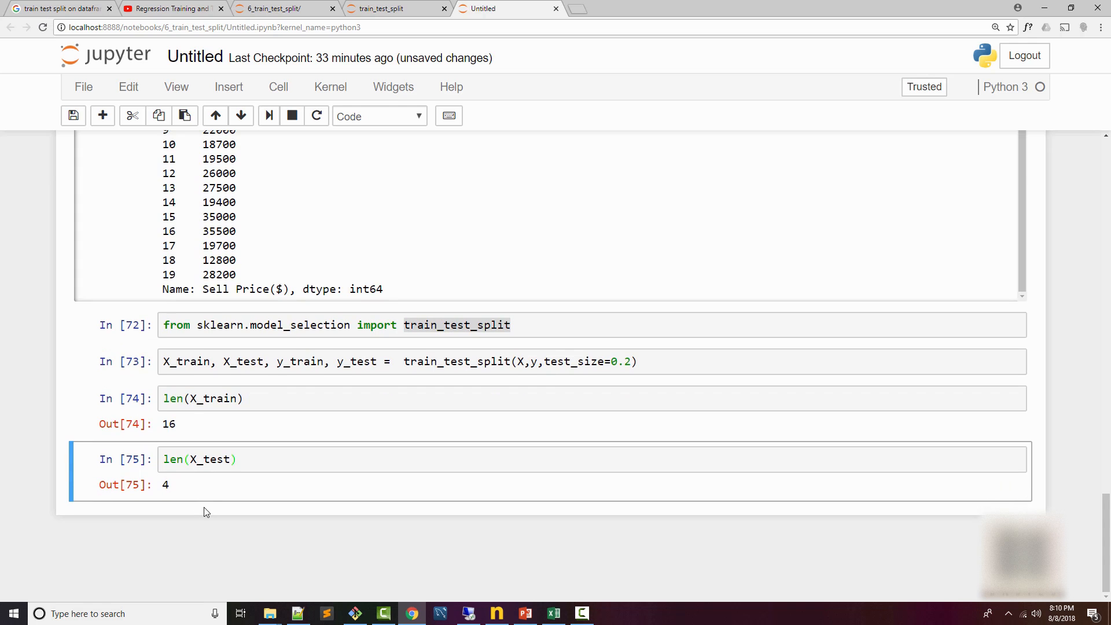
mouse_move(172, 451)
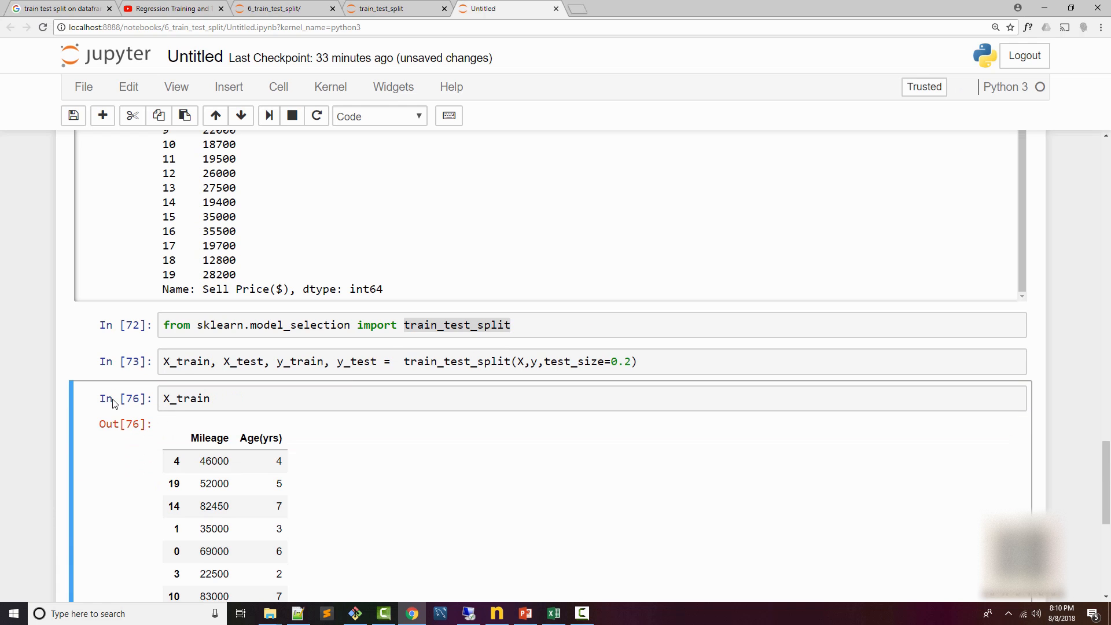
Scroll through the X_train table of 16 shuffled Mileage and Age(yrs) rows
scroll("down", 3)
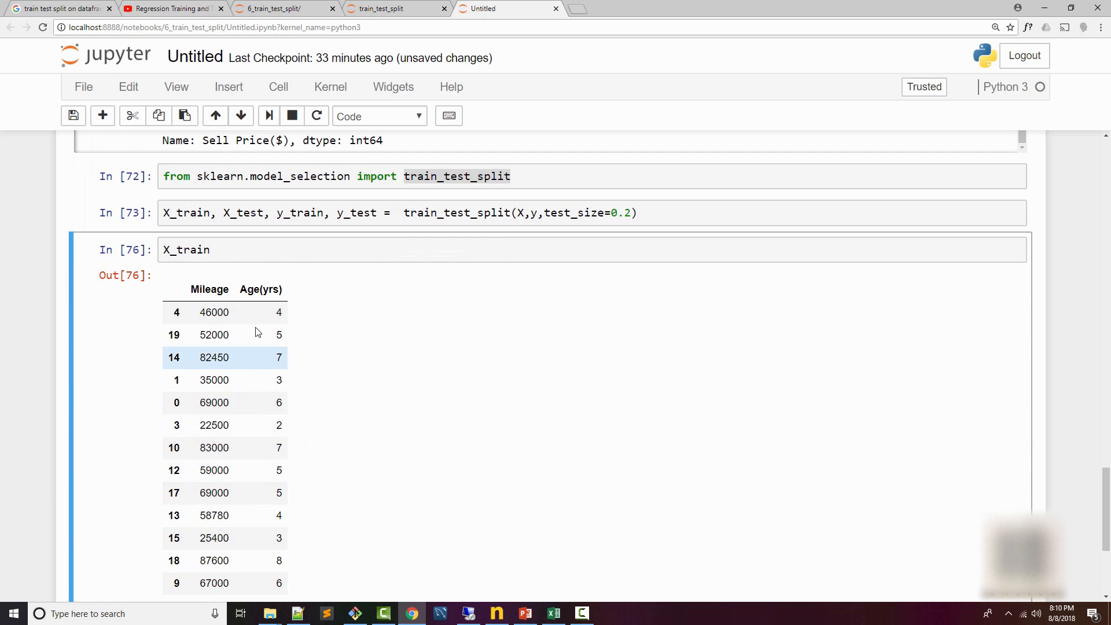
scroll("down", 3)
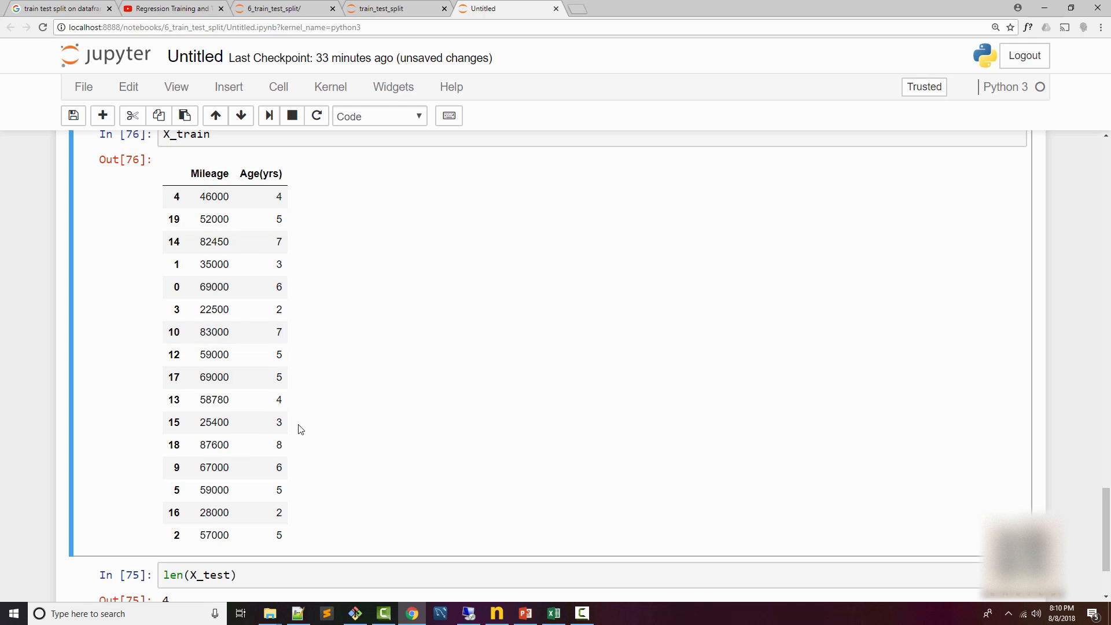
mouse_move(304, 430)
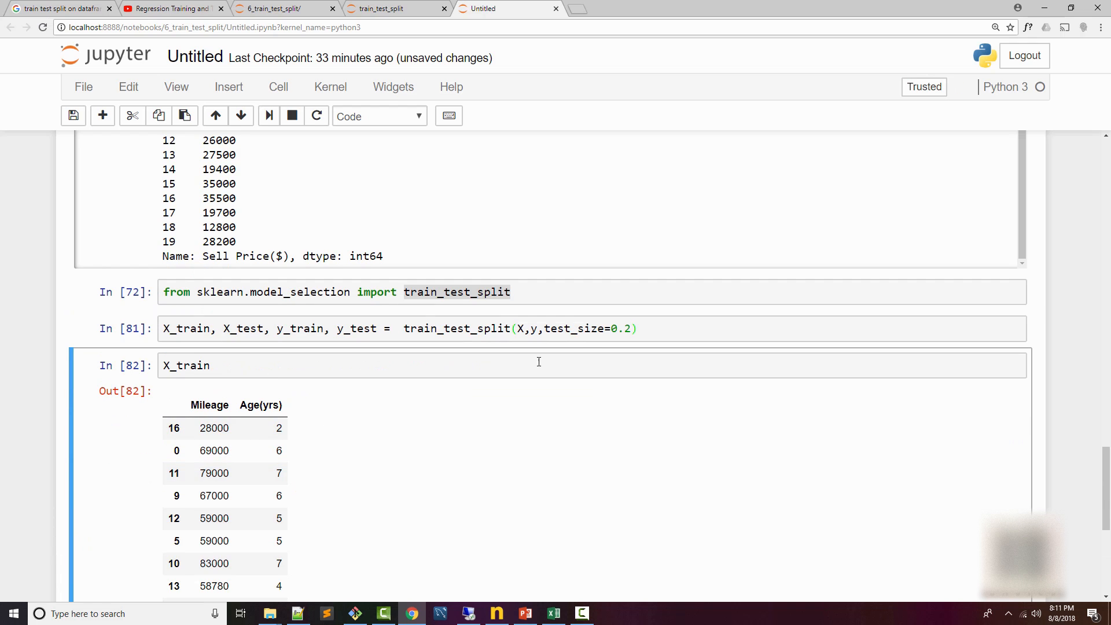
Add random_state=10 to the train_test_split call
type(",r")
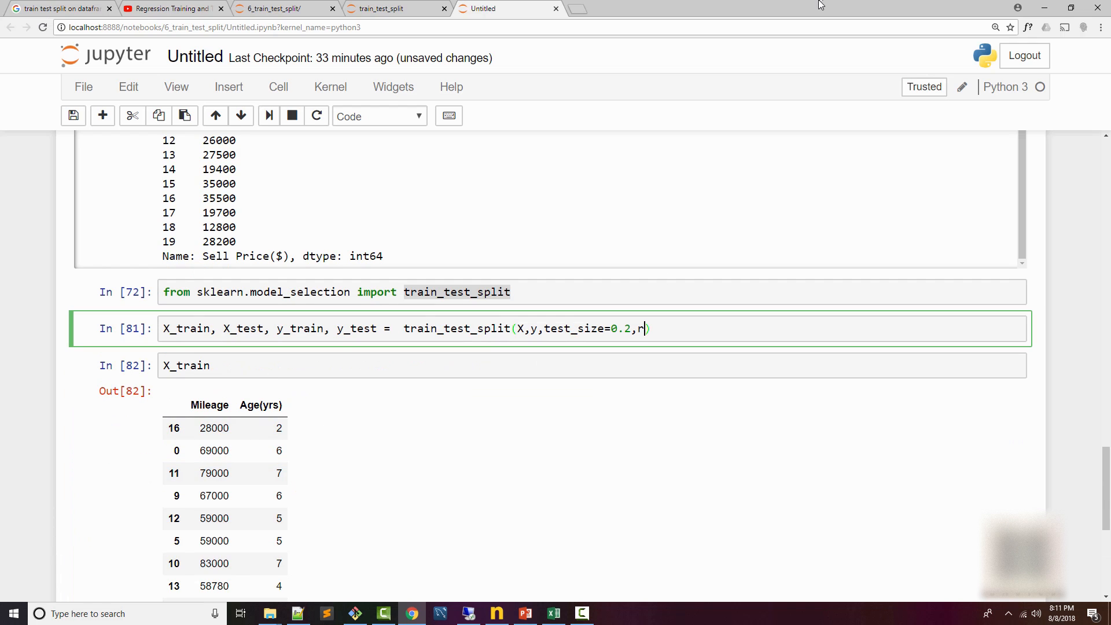
type("andom_st")
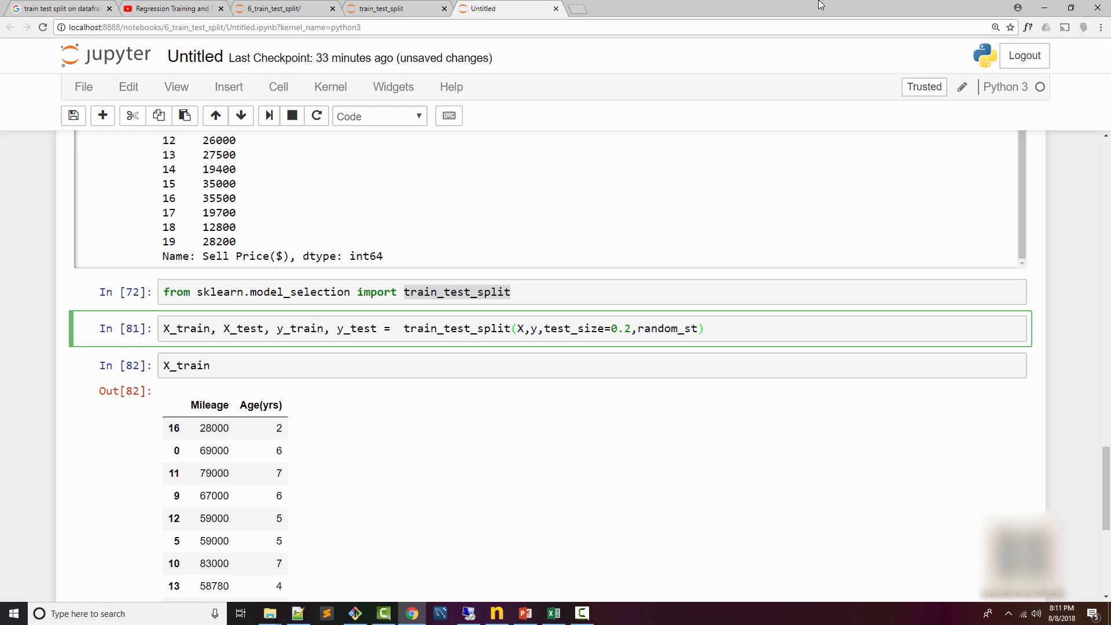
type("ate")
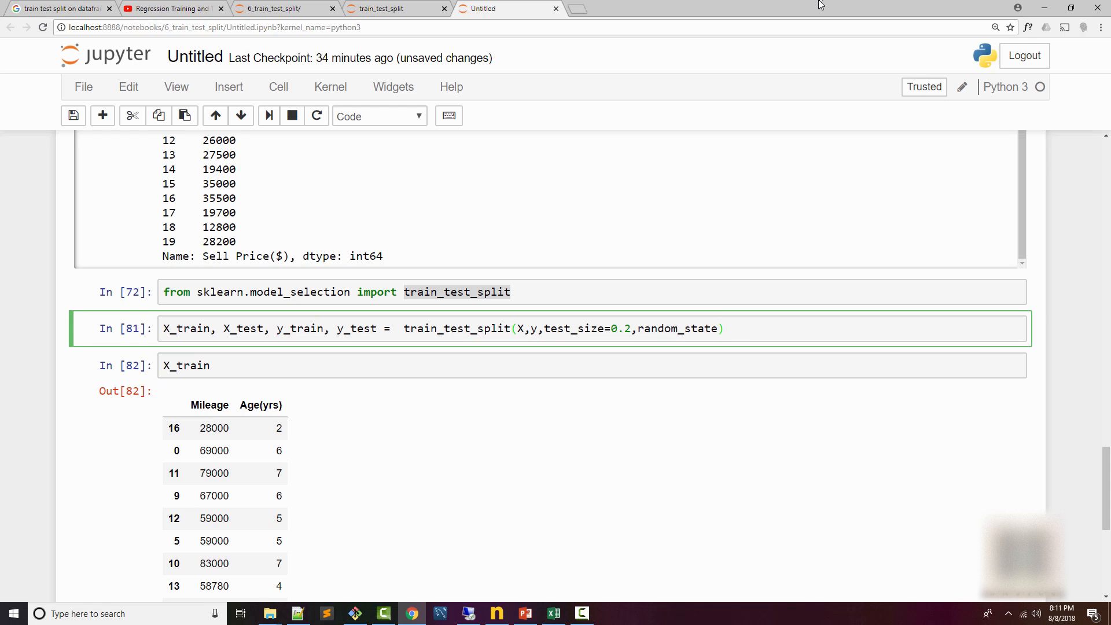
type("=10")
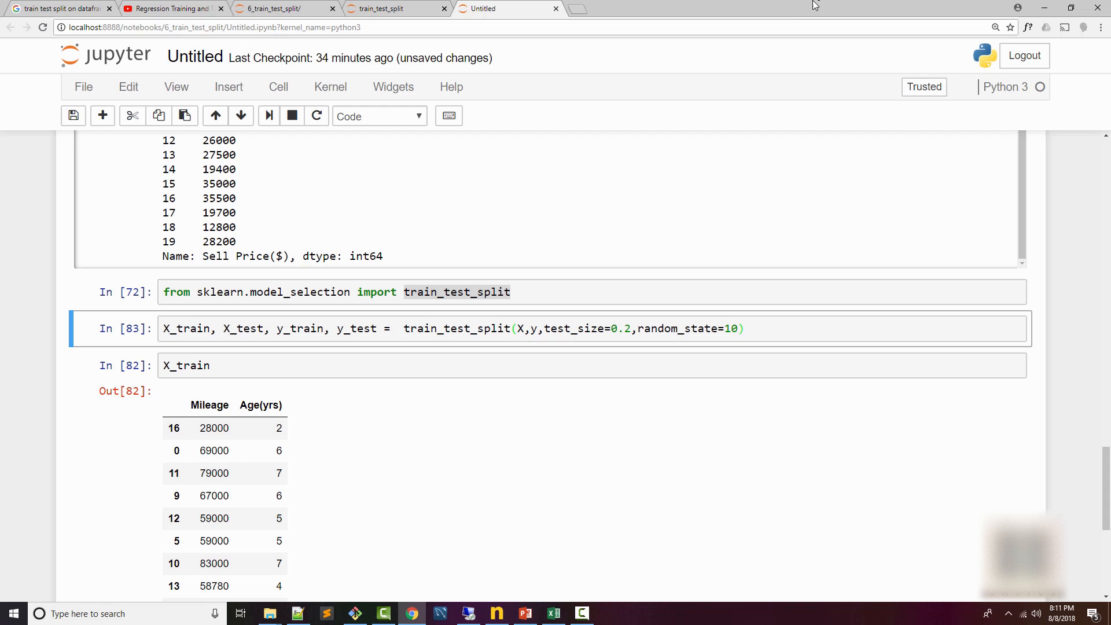
Rerun the X_train cell, then remove the fixed random state so rows reshuffle
left_click(269, 365)
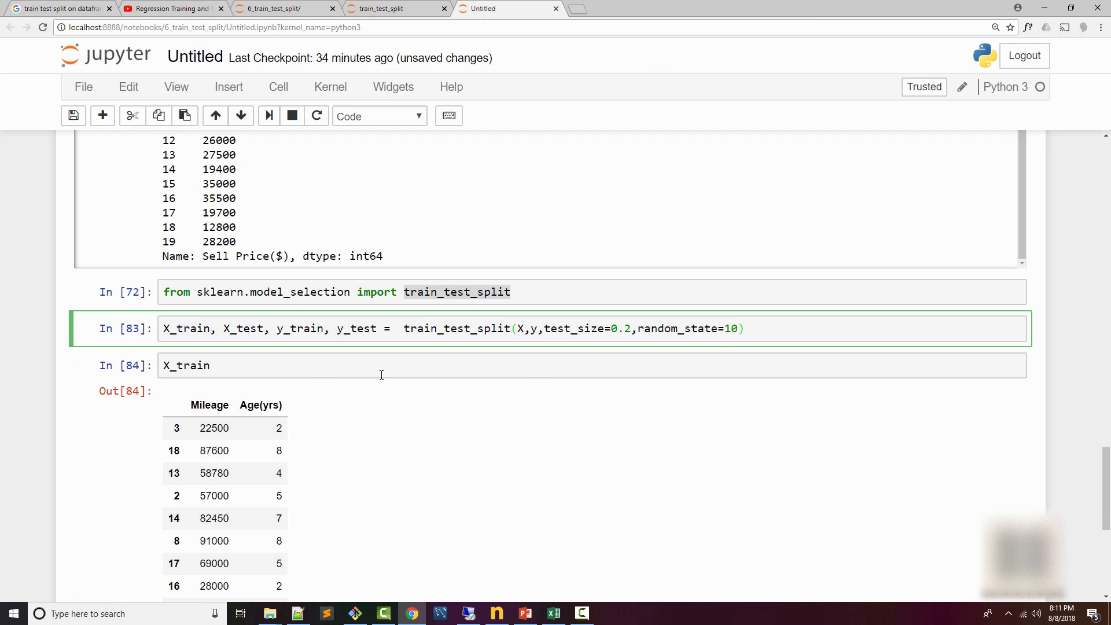
key("Shift+Enter")
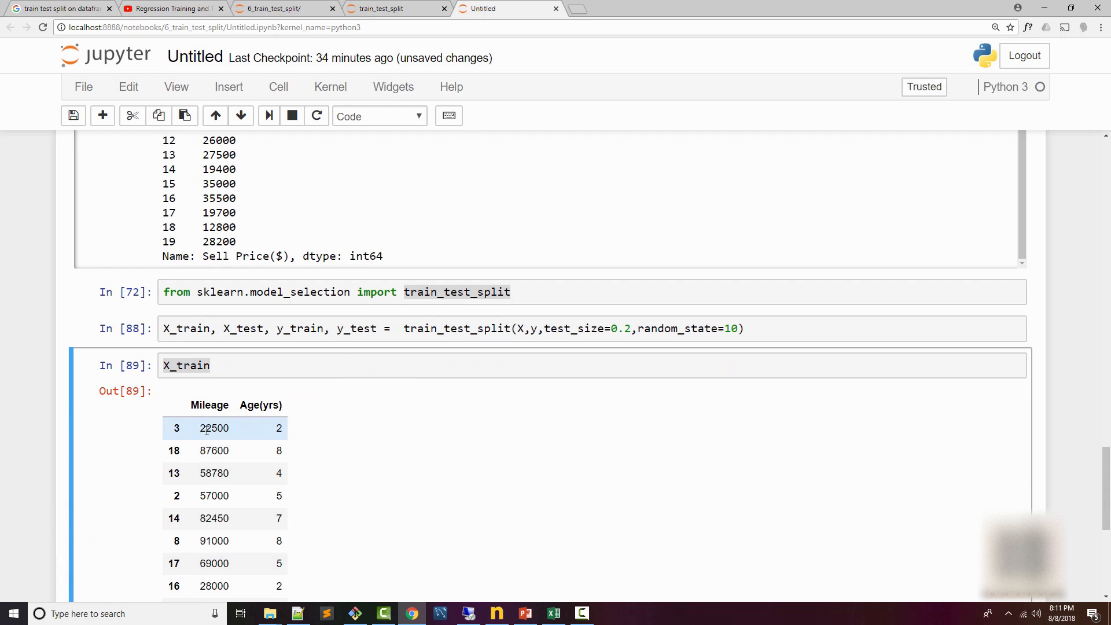
left_click_drag(201, 429, 244, 563)
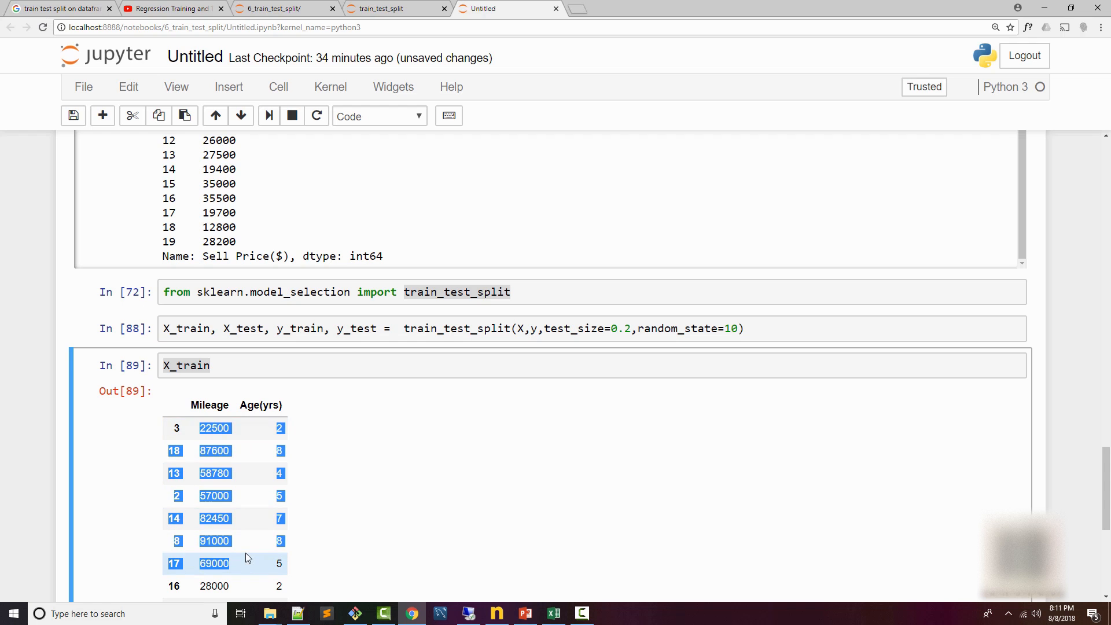
left_click(756, 328)
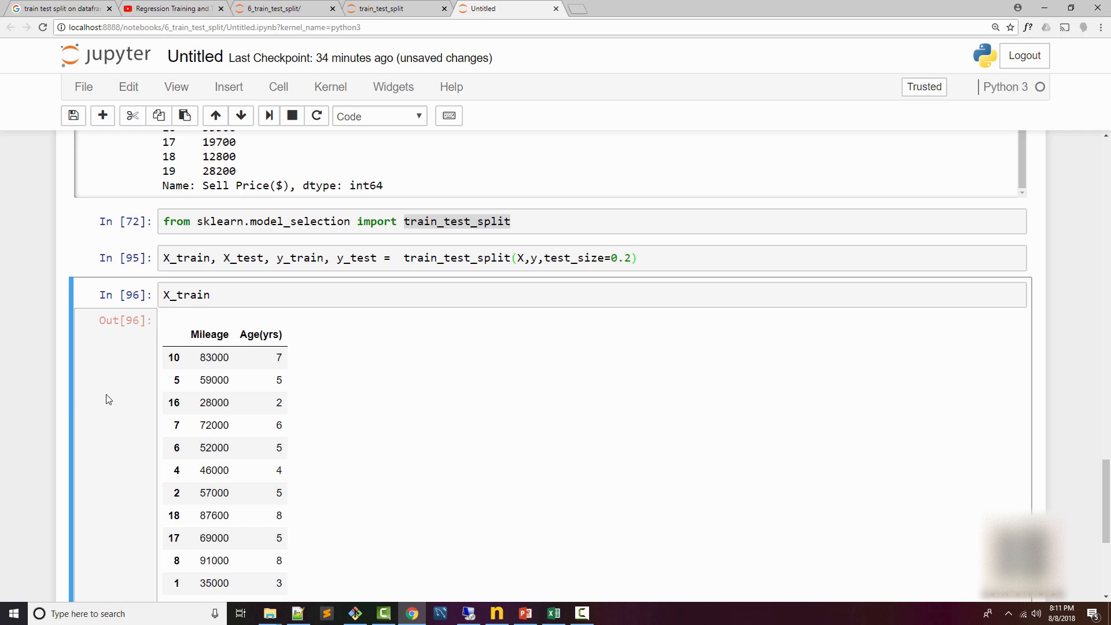
Import LinearRegression from sklearn.linear_model
scroll("down", 3)
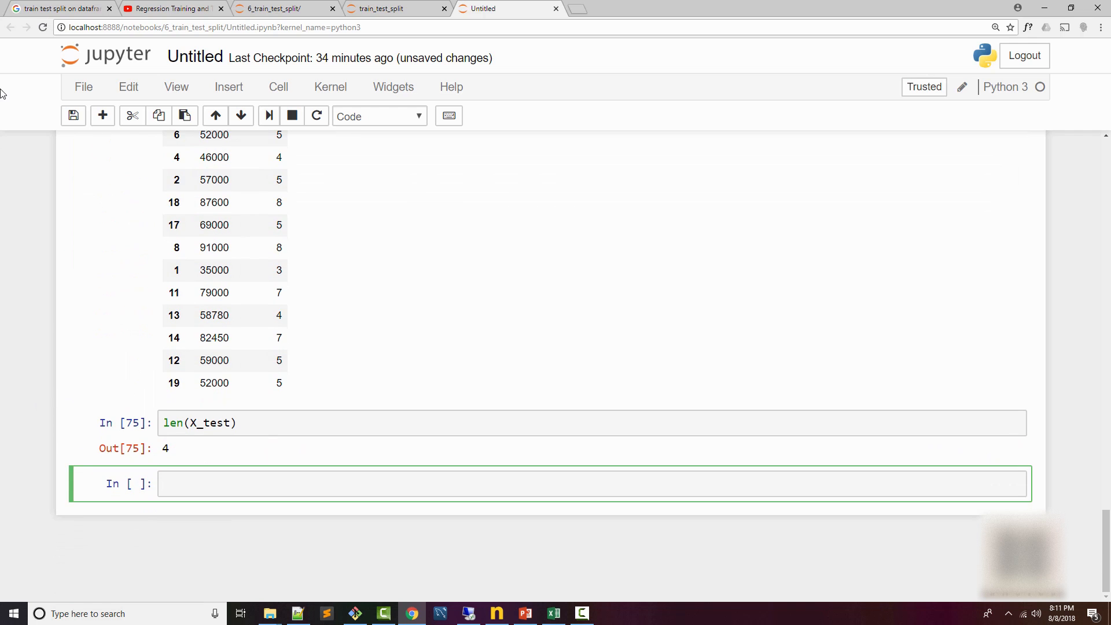
type("from skl")
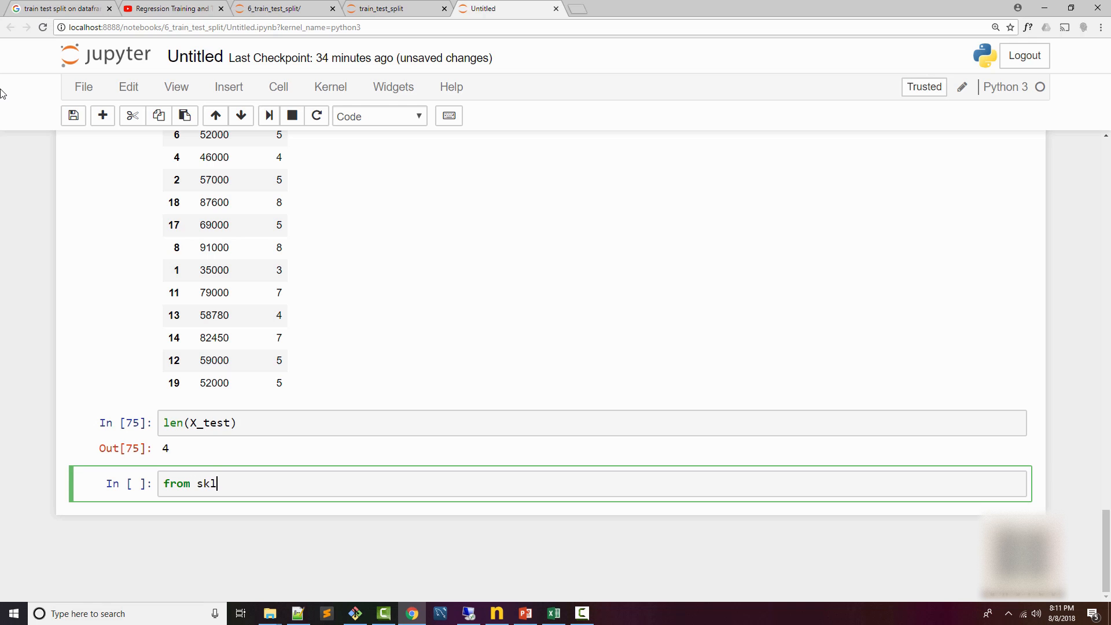
type("earn")
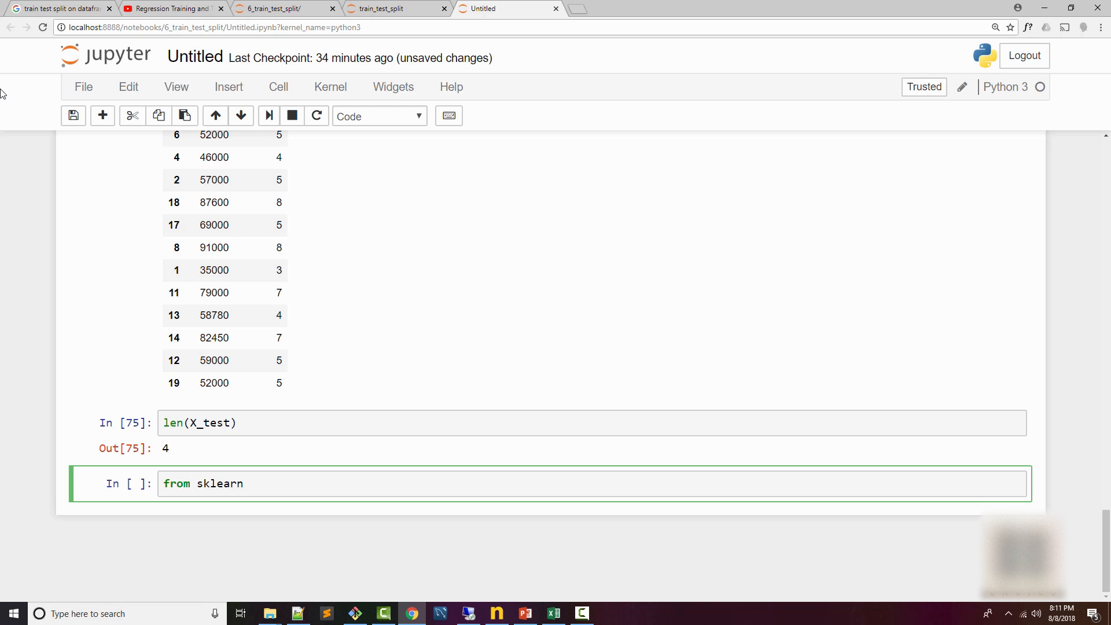
type(".linea")
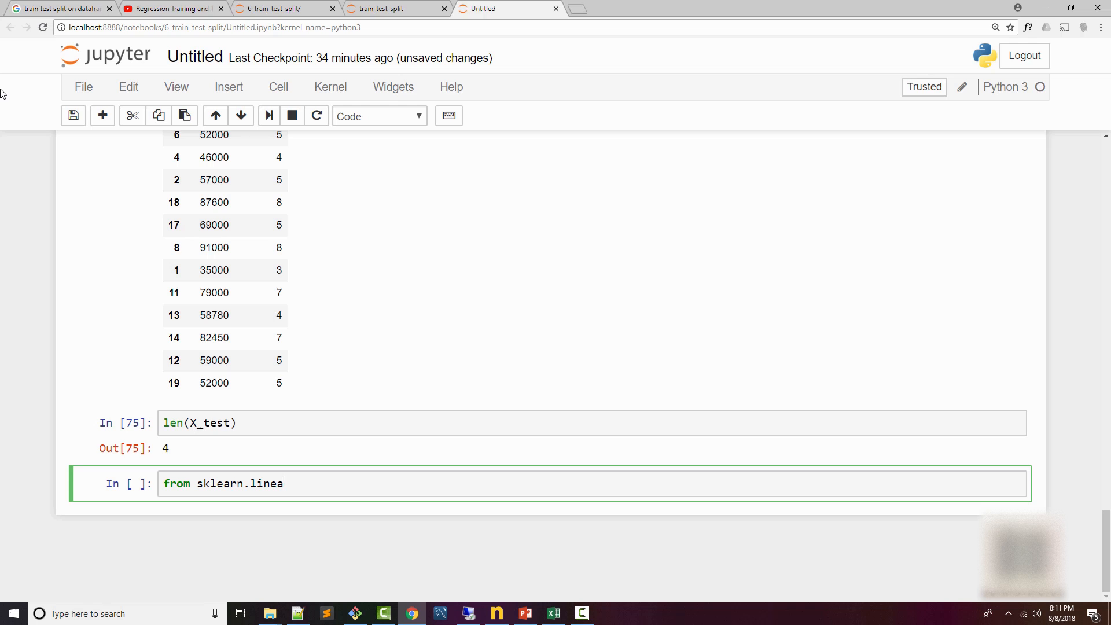
type("r_model import L")
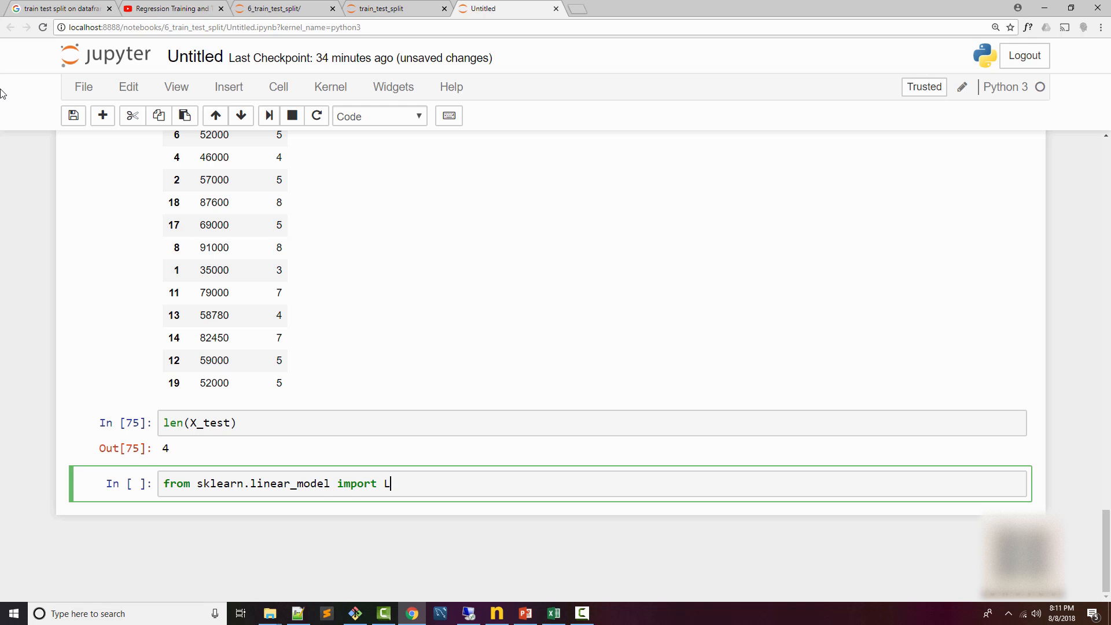
type("inearRegression")
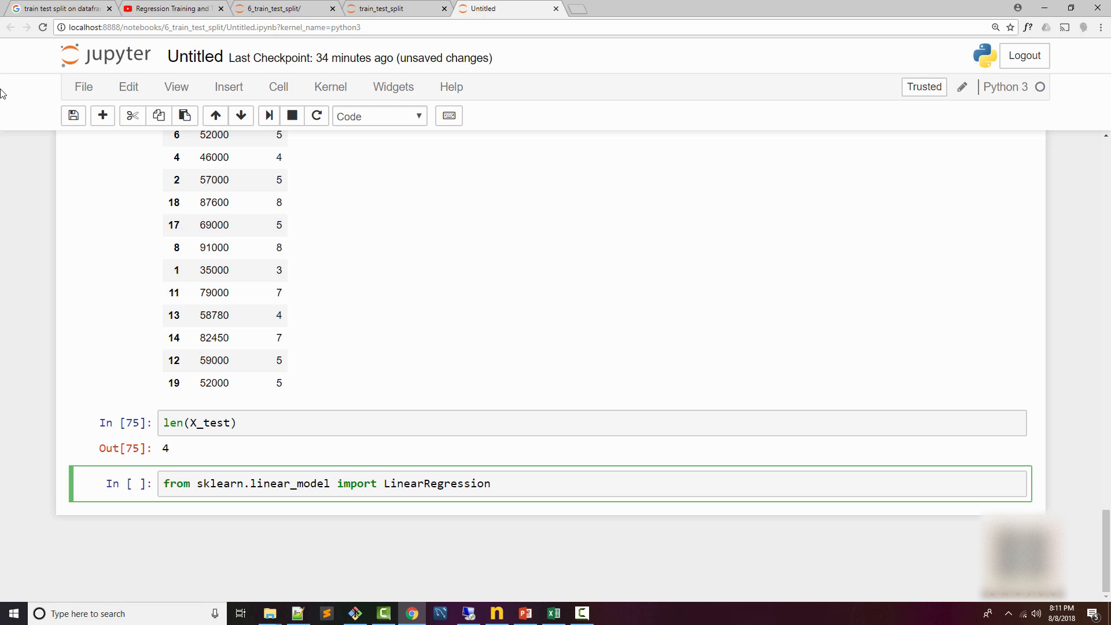
Create clf = LinearRegression() and attempt clf.fit(X_train, y), which raises a ValueError
type("clf = Li")
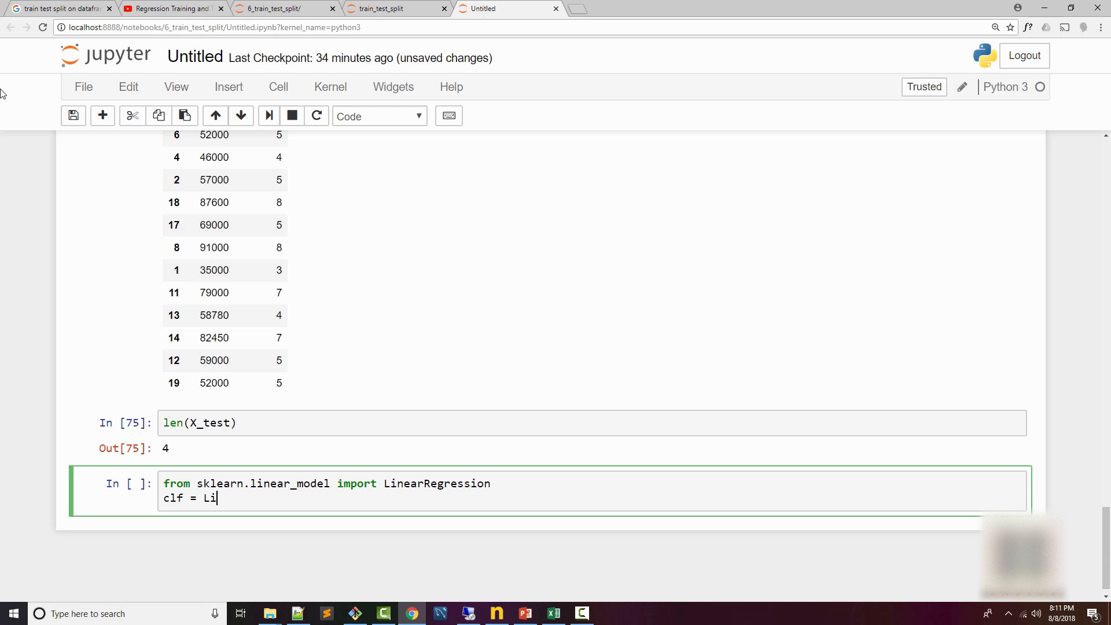
type("nearRegression()")
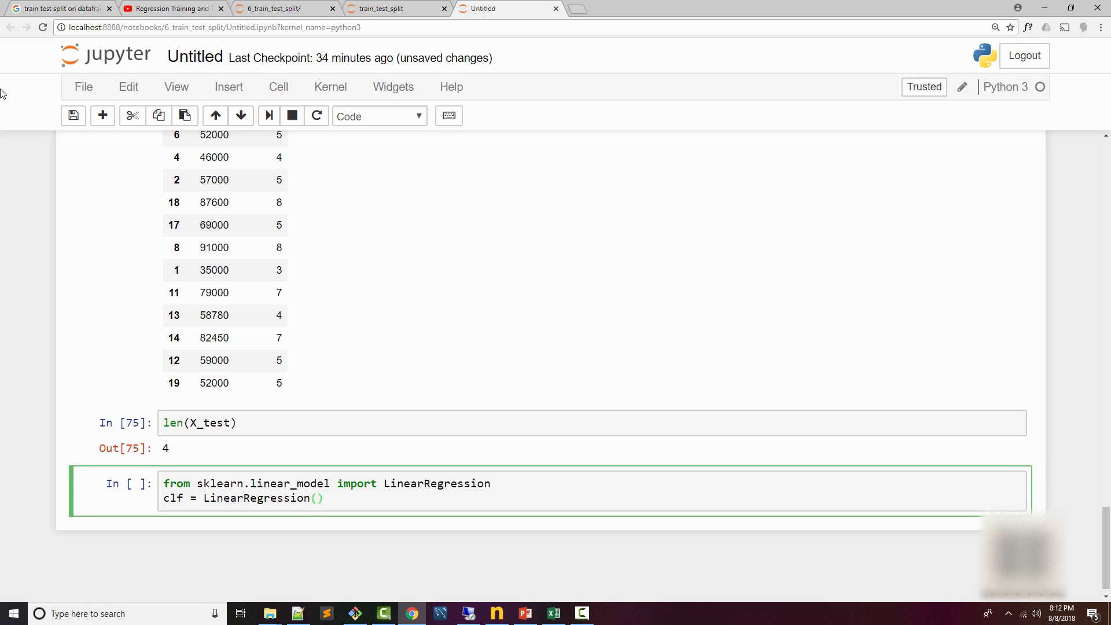
key("Shift+Enter")
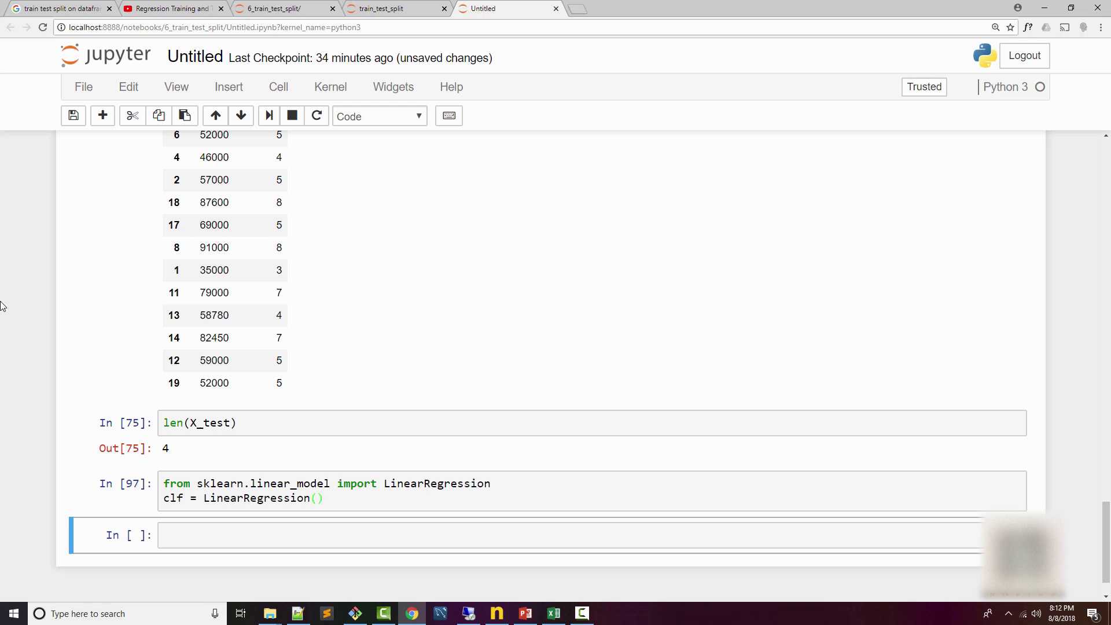
type("clf")
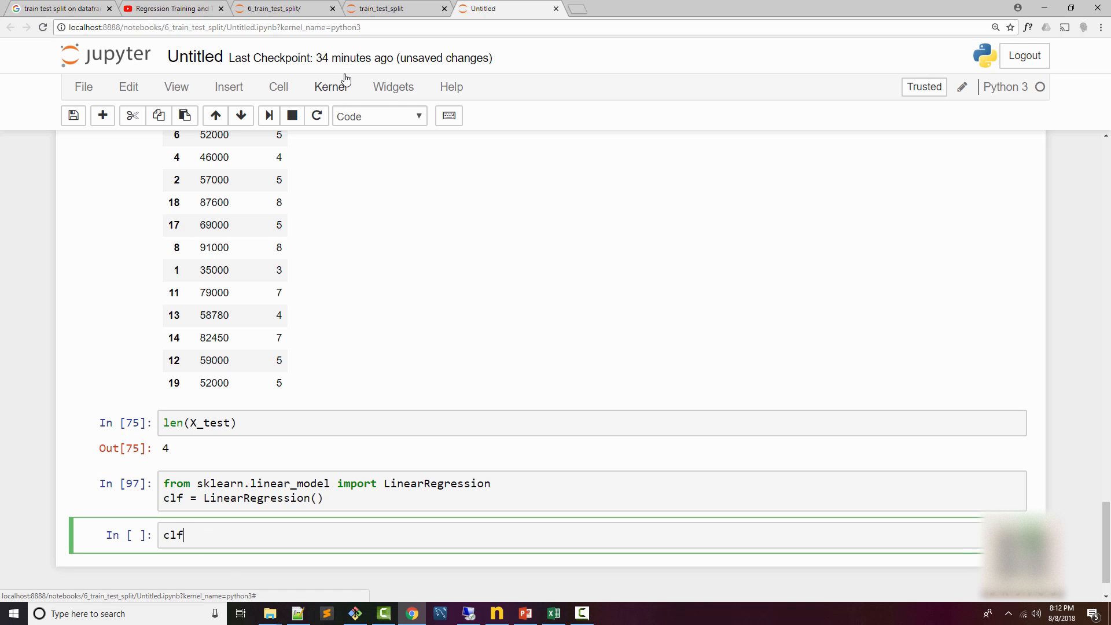
type(".fit(X_train,y")
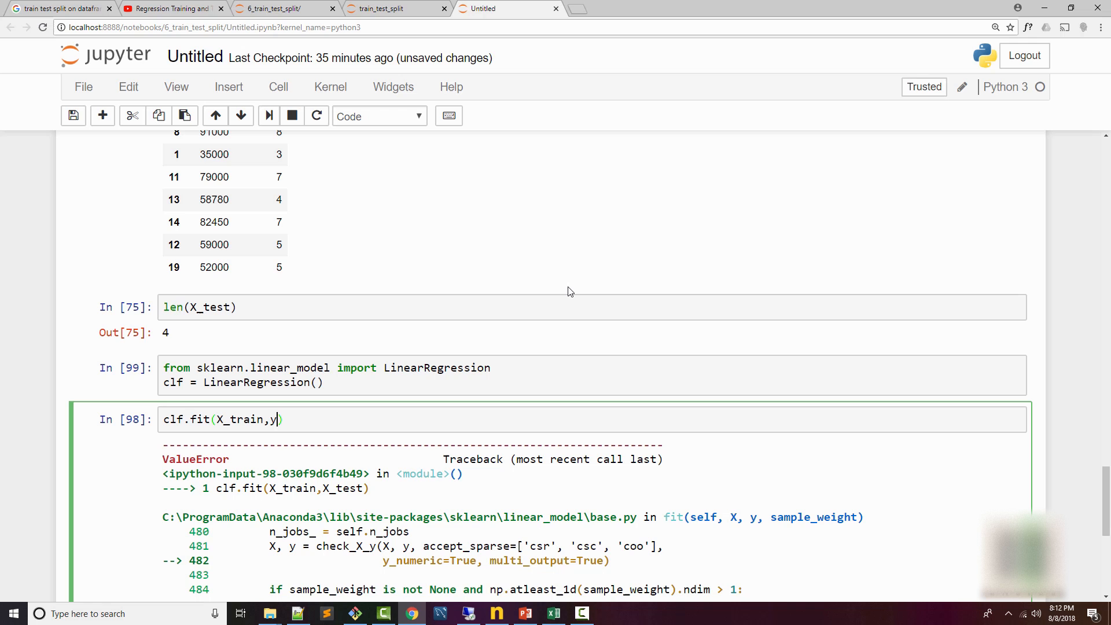
Fix the fit to clf.fit(X_train, y_train) and predict prices with clf.predict(X_test)
type("_train")
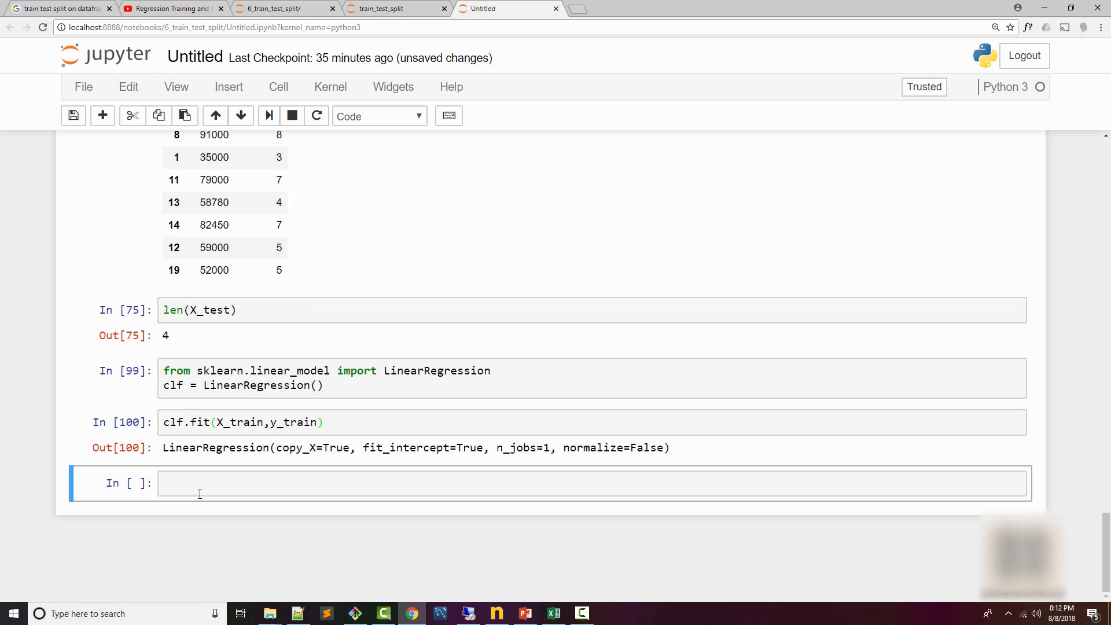
type("clf.")
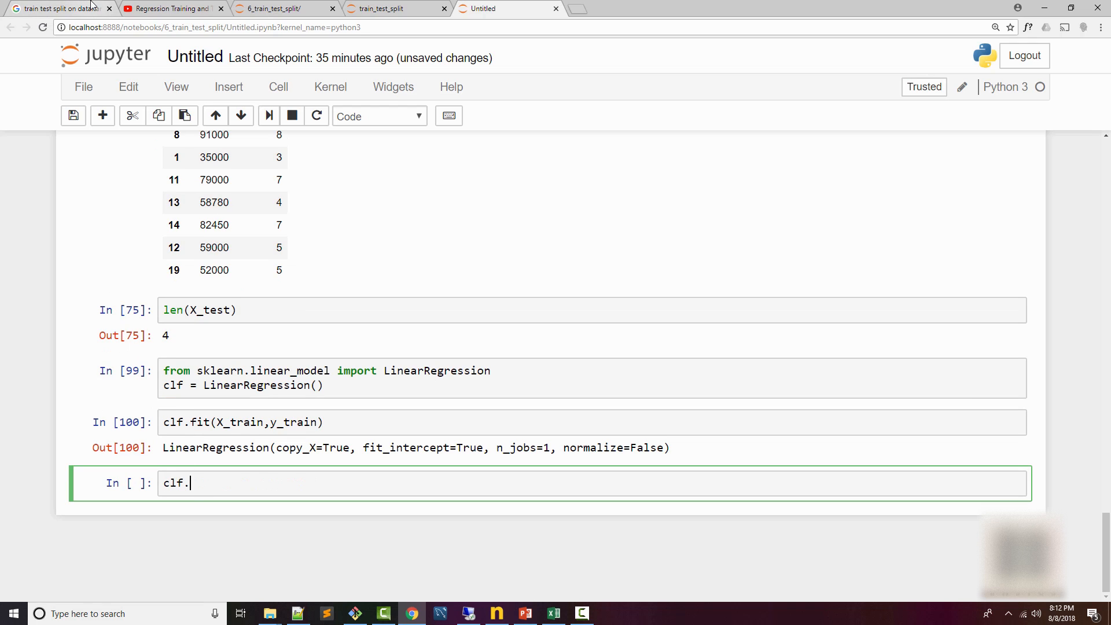
type("(")
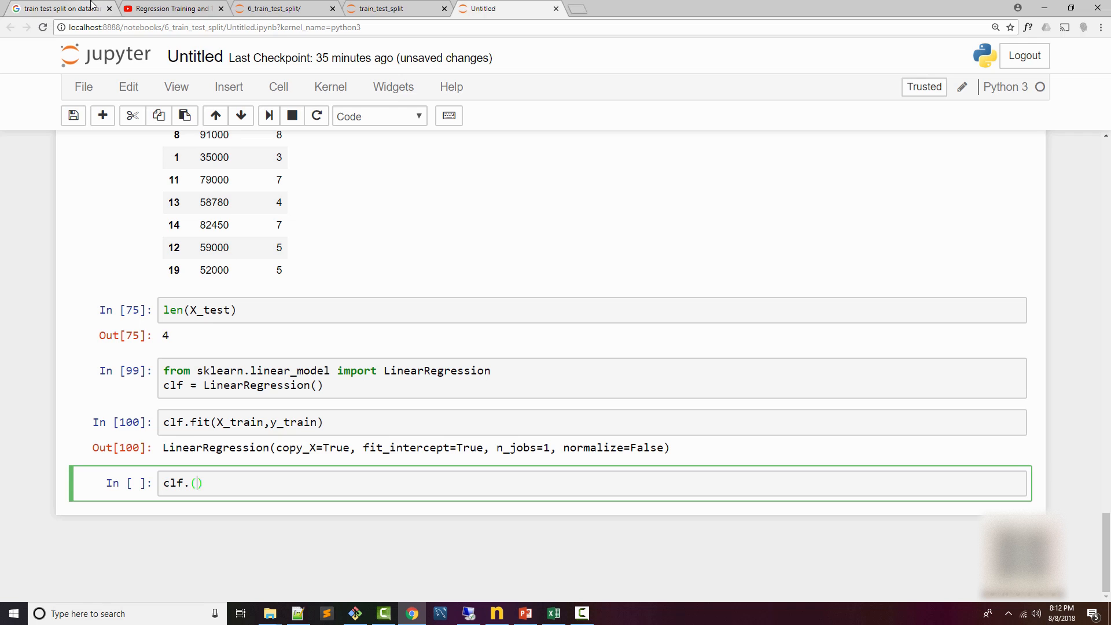
type("predict")
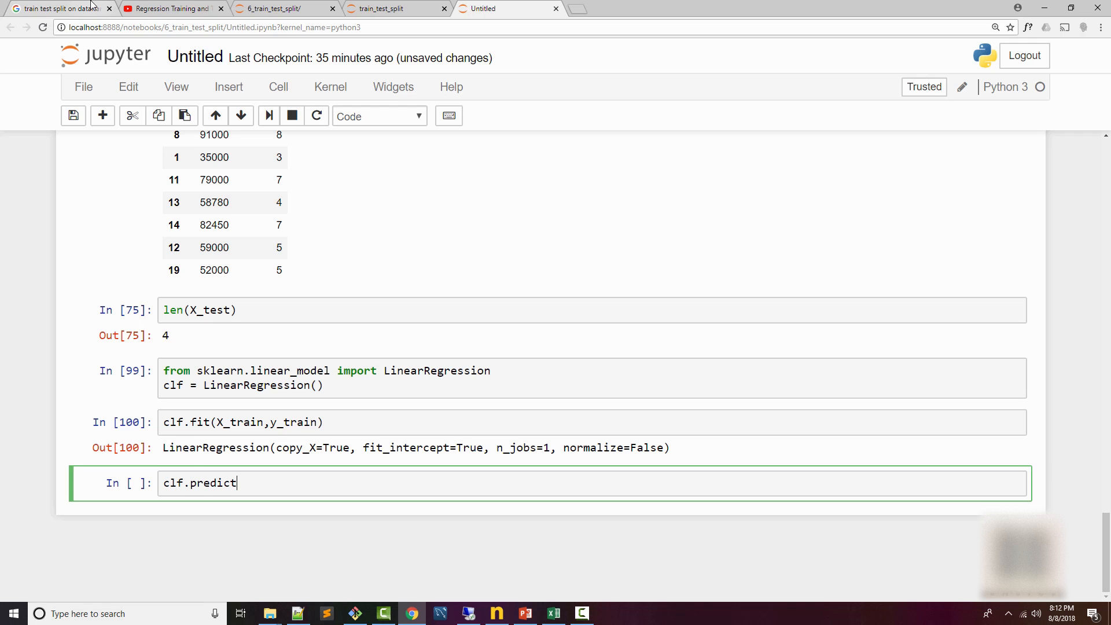
type("(X_test")
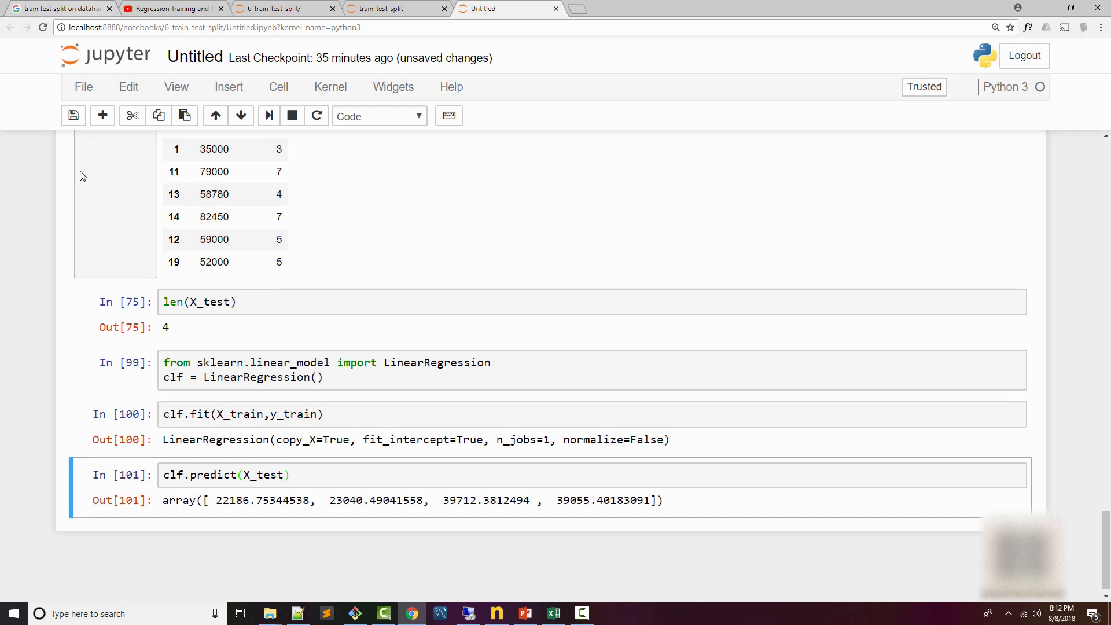
Show the four predictions and start a y_test cell with the actual prices
scroll("down", 3)
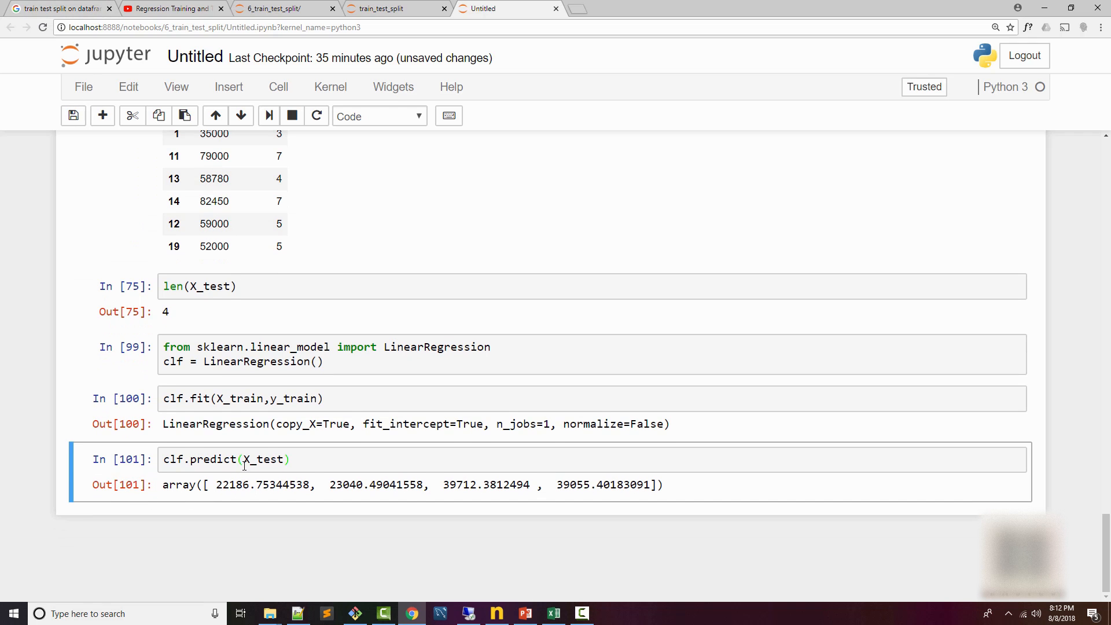
left_click(194, 529)
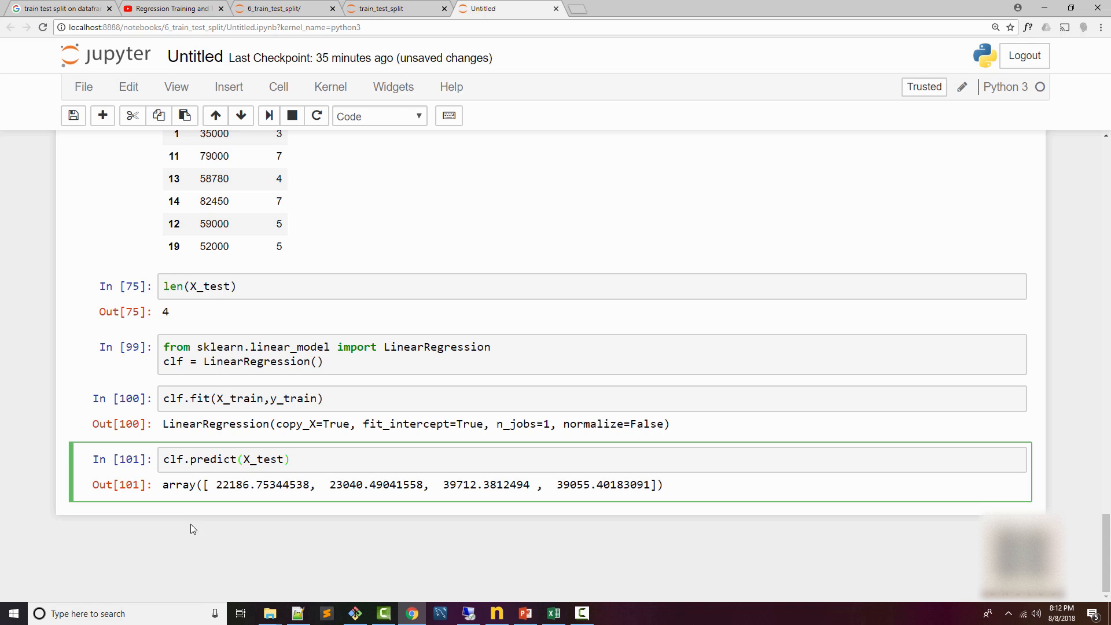
left_click(290, 459)
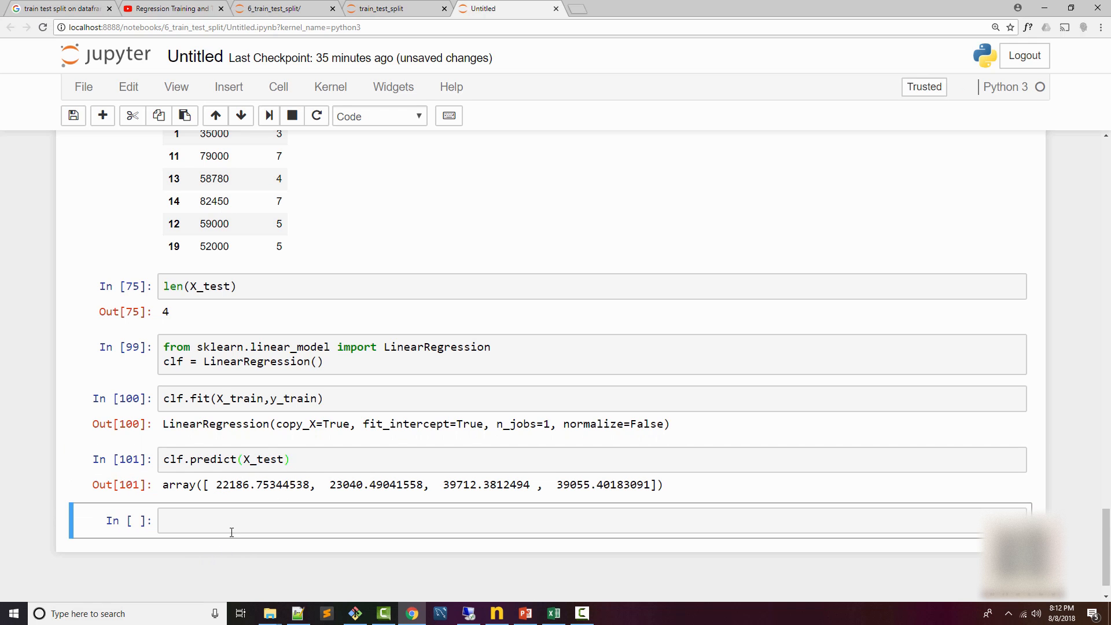
type("y_test")
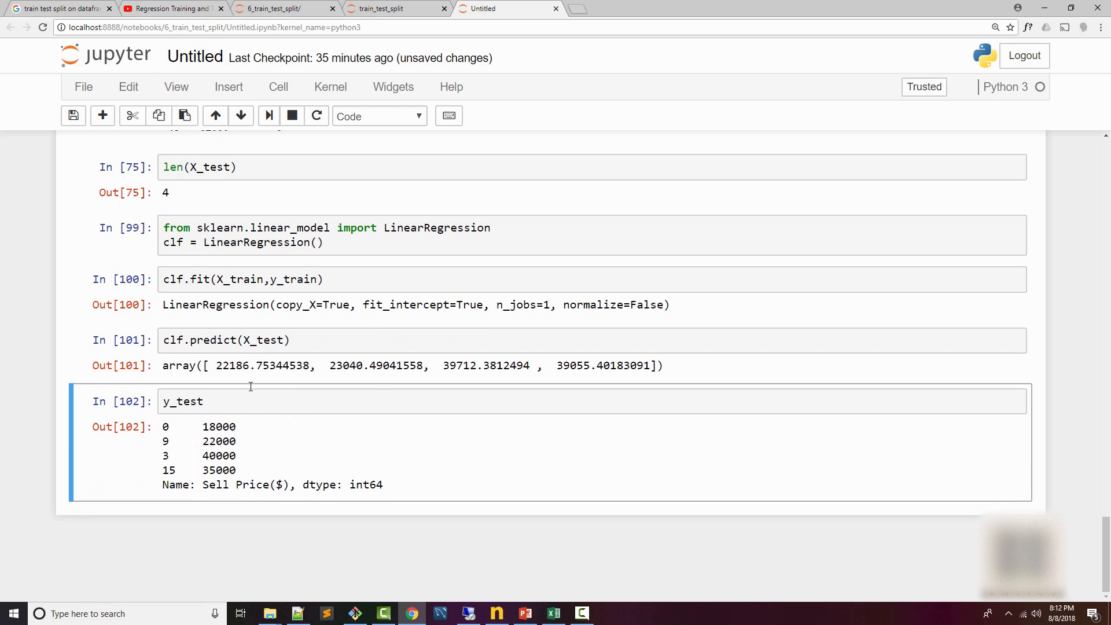
Show the y_test prices and enter clf.score(X_test, y_test) in a new cell
double_click(221, 427)
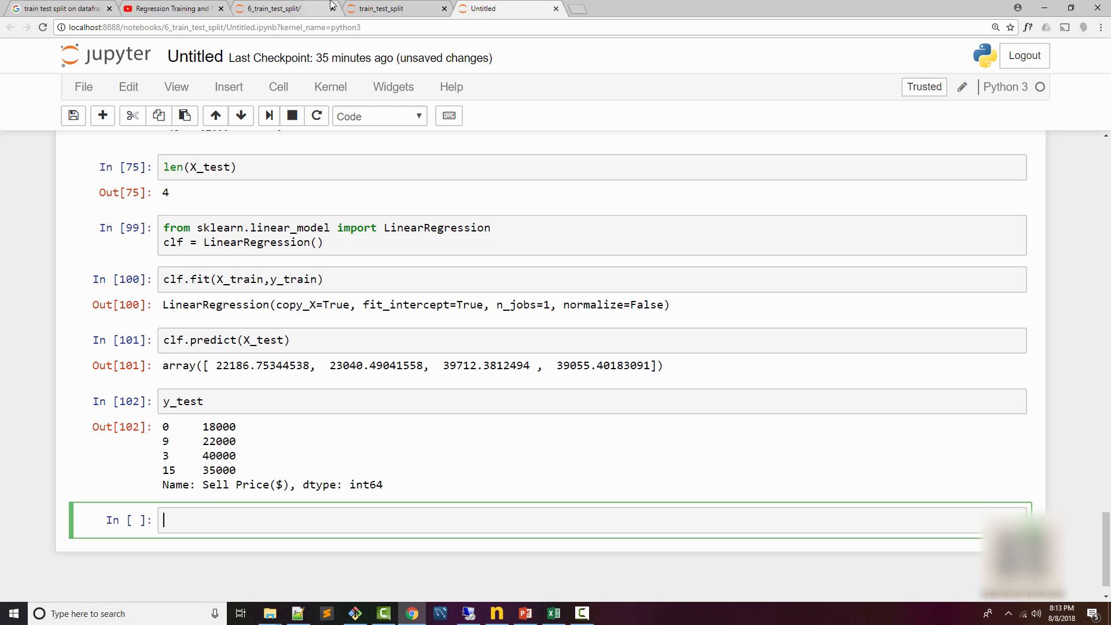
type("clf.score")
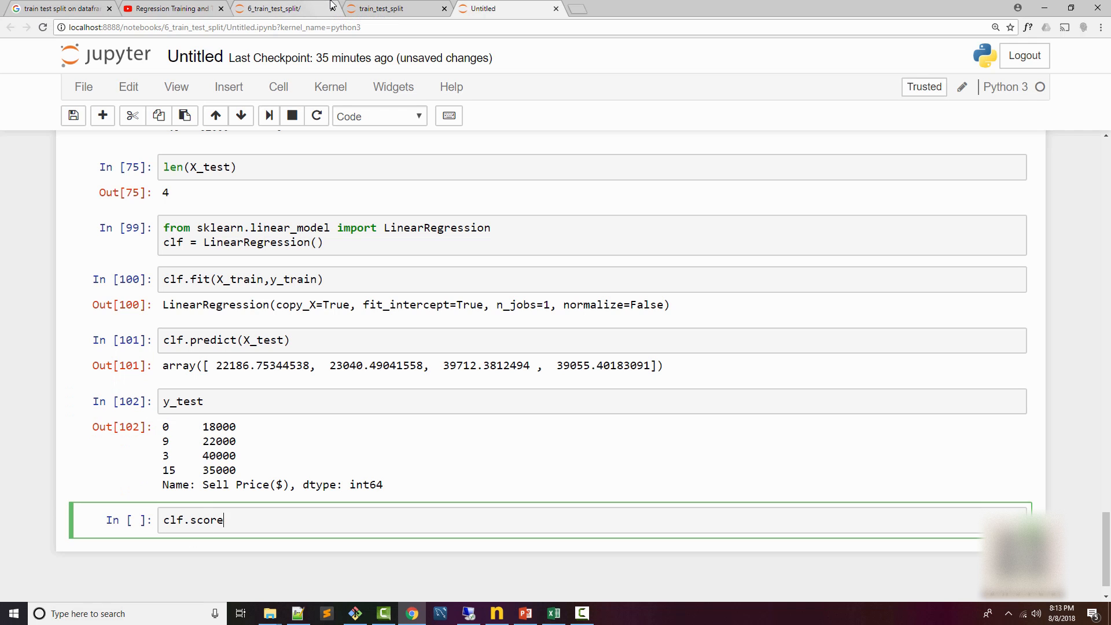
type("(X_test,y_test")
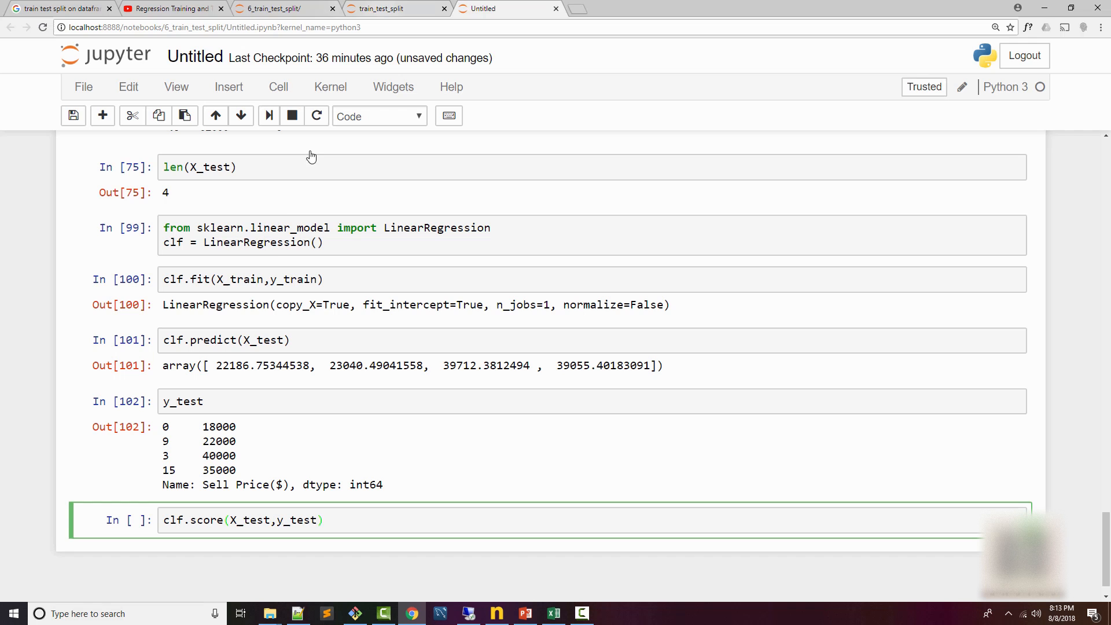
double_click(246, 520)
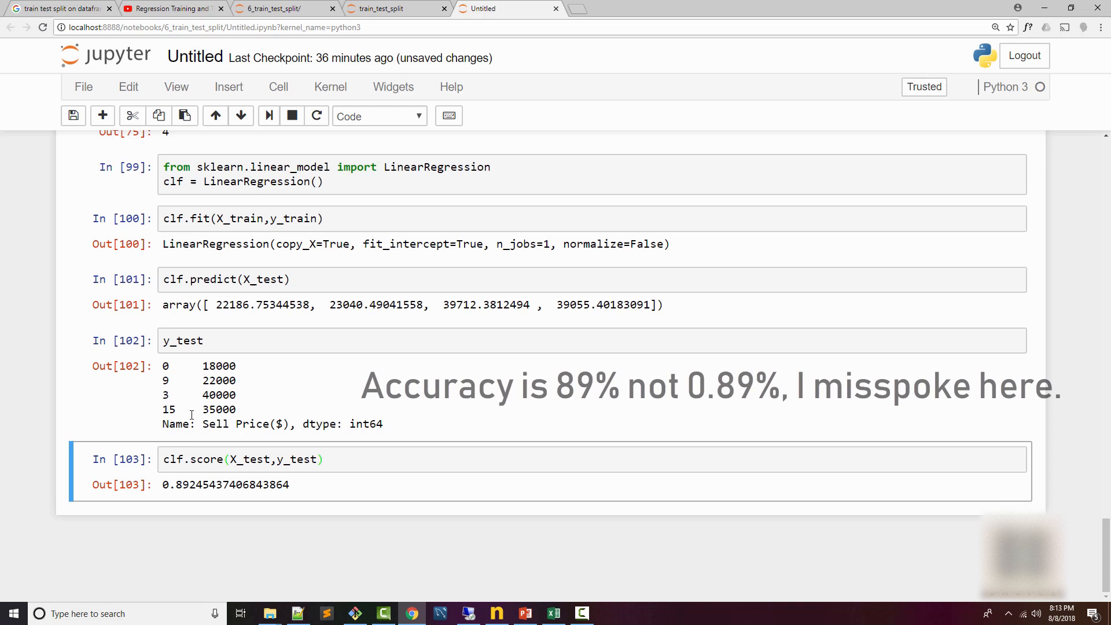
Run the score cell for about 0.89, then return to the train_test_split cell
left_click(260, 459)
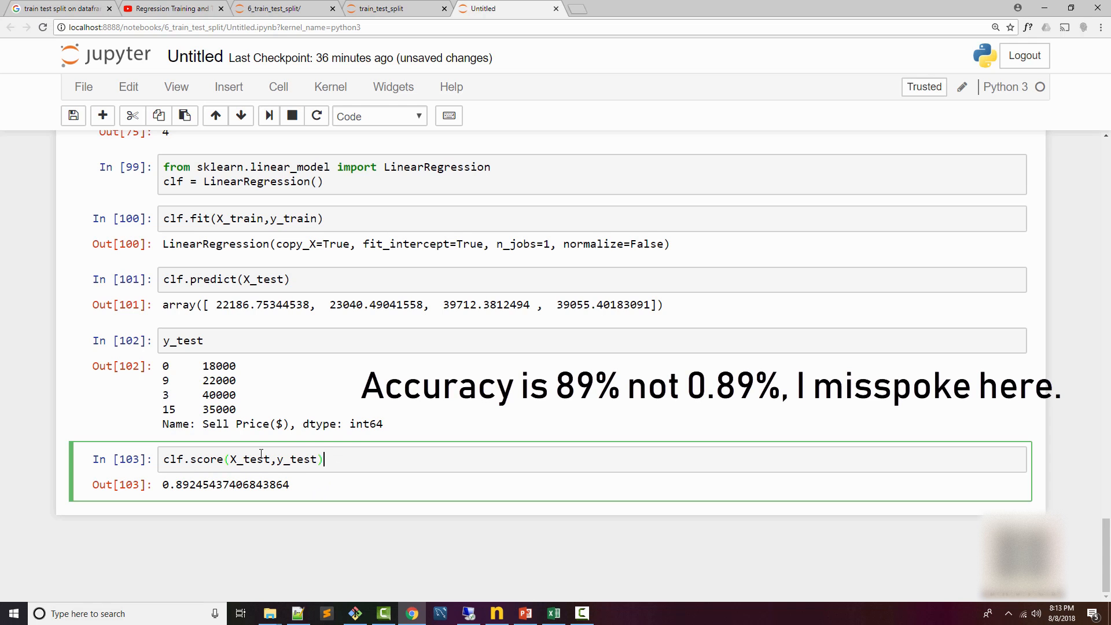
mouse_move(258, 438)
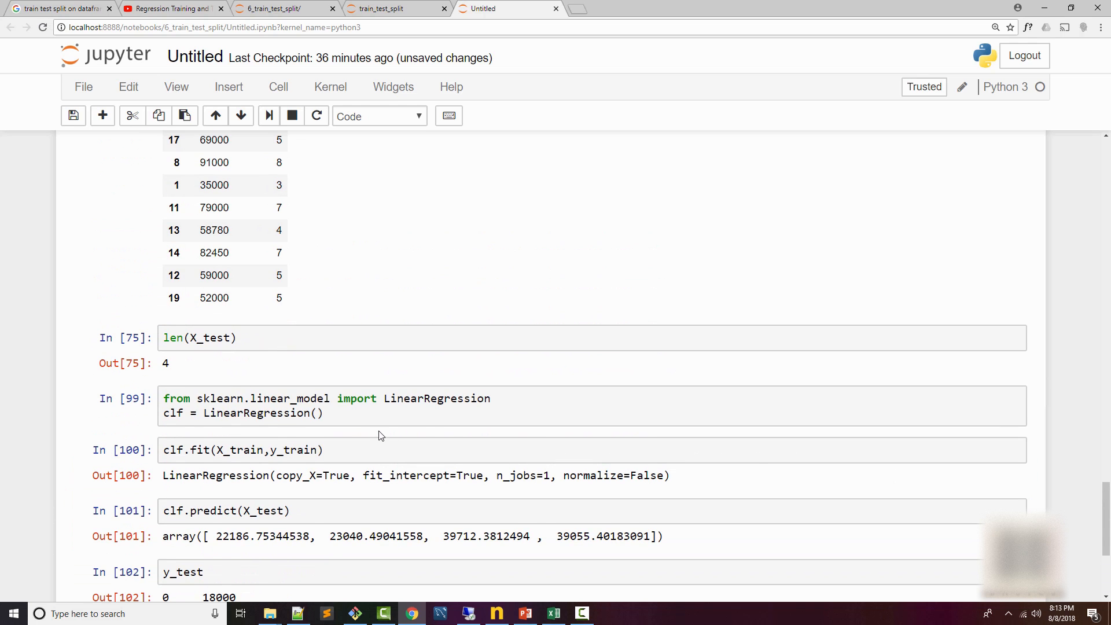
scroll("up", 3)
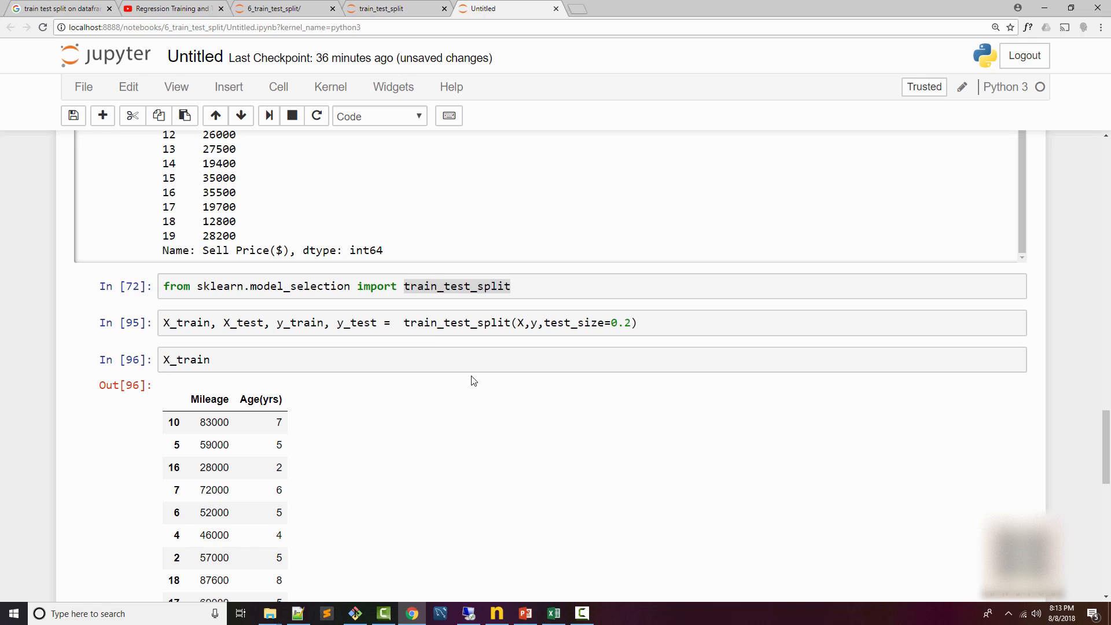
left_click(544, 322)
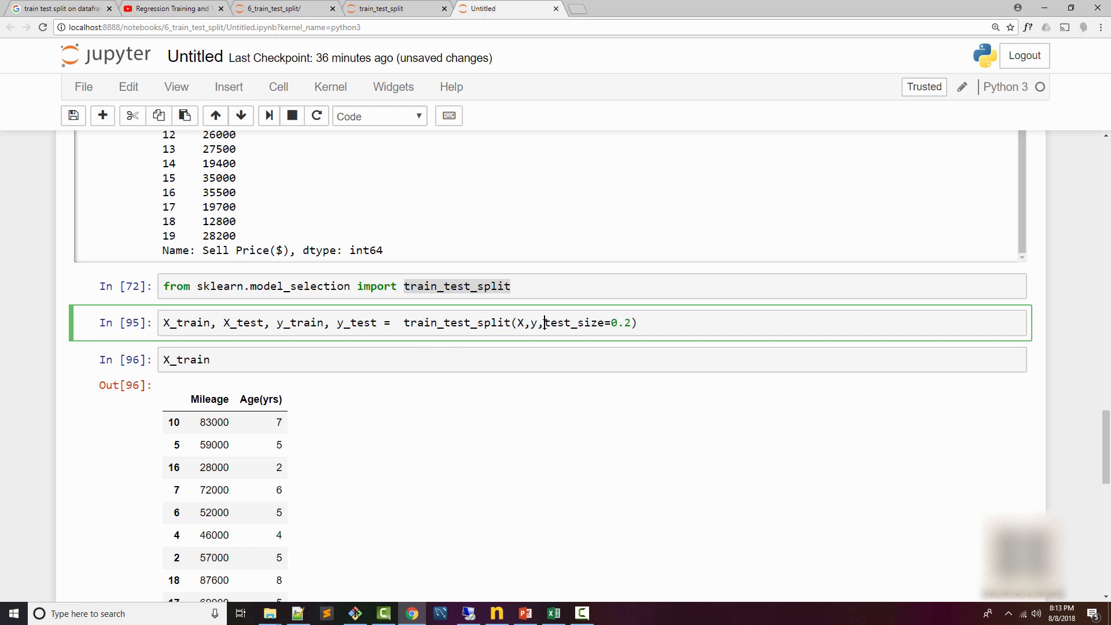